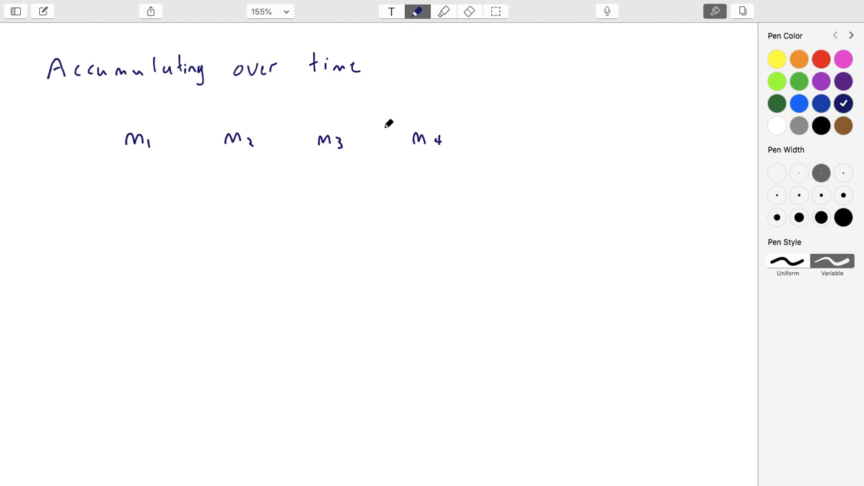
{"action": "mouse_move", "coordinate": [62, 84]}
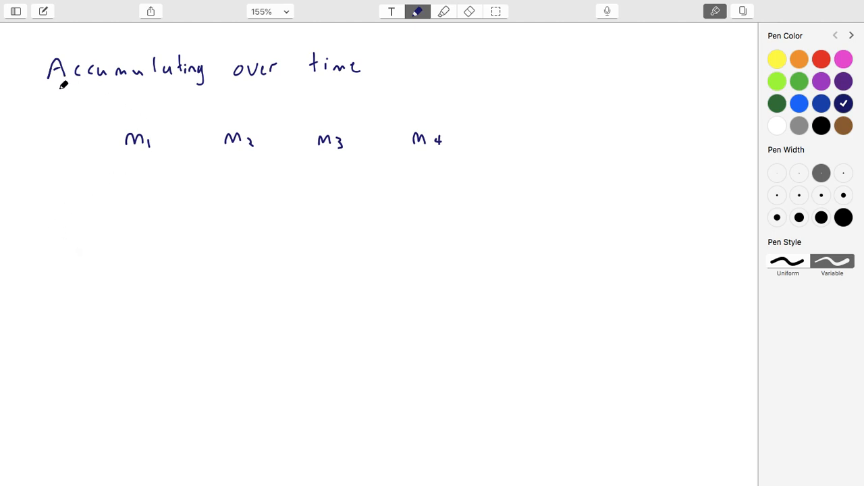
- Underline 'Accumulating', then 'over' and 'time' in the dark blue heading
{"action": "left_click_drag", "start_coordinate": [60, 87], "coordinate": [175, 81]}
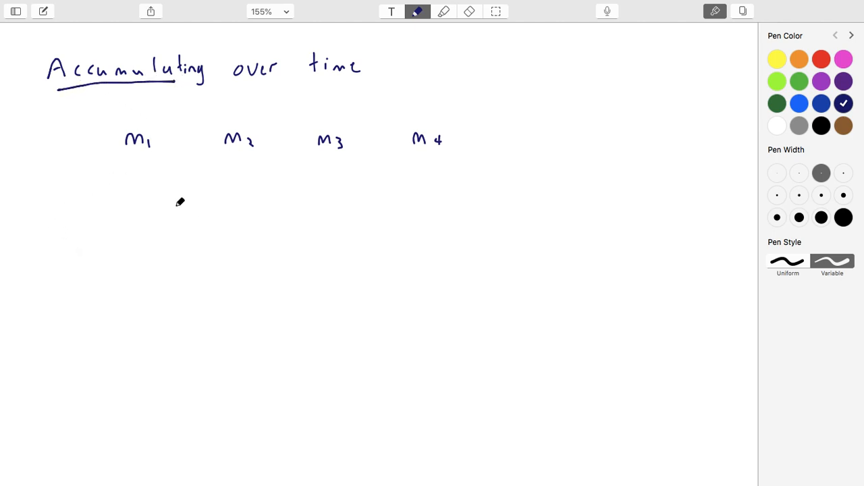
{"action": "mouse_move", "coordinate": [384, 248]}
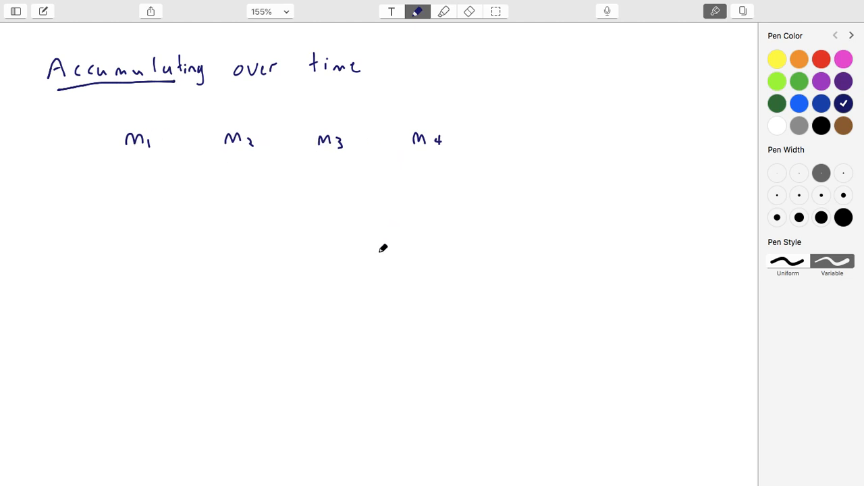
{"action": "left_click_drag", "start_coordinate": [256, 86], "coordinate": [322, 87]}
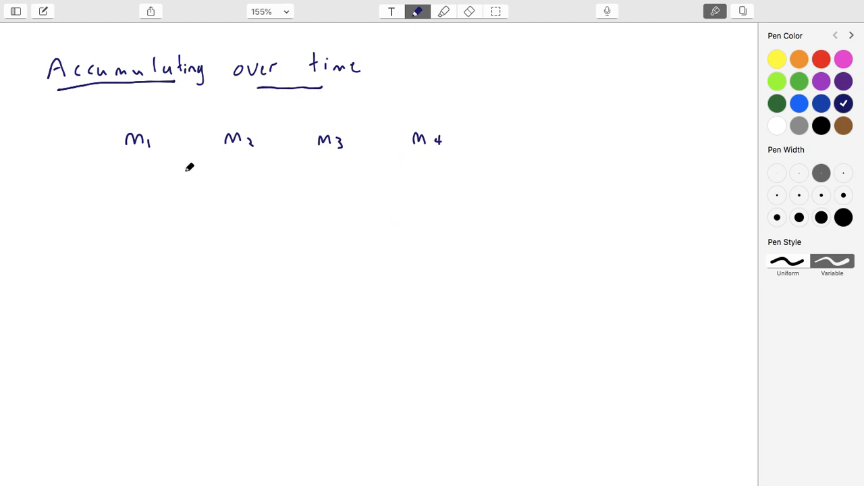
{"action": "mouse_move", "coordinate": [203, 138]}
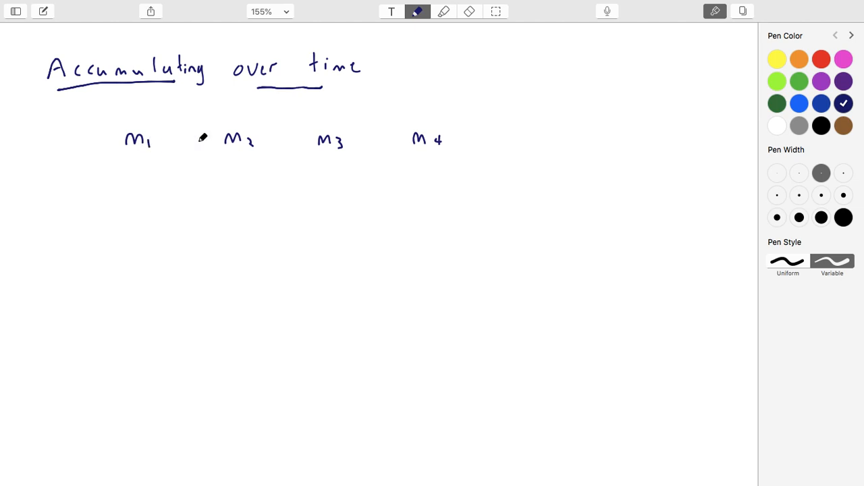
{"action": "mouse_move", "coordinate": [258, 243]}
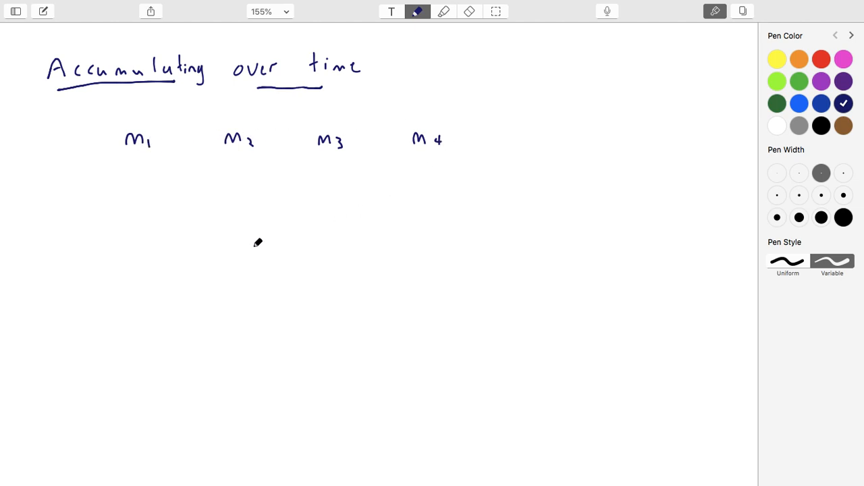
{"action": "mouse_move", "coordinate": [246, 245]}
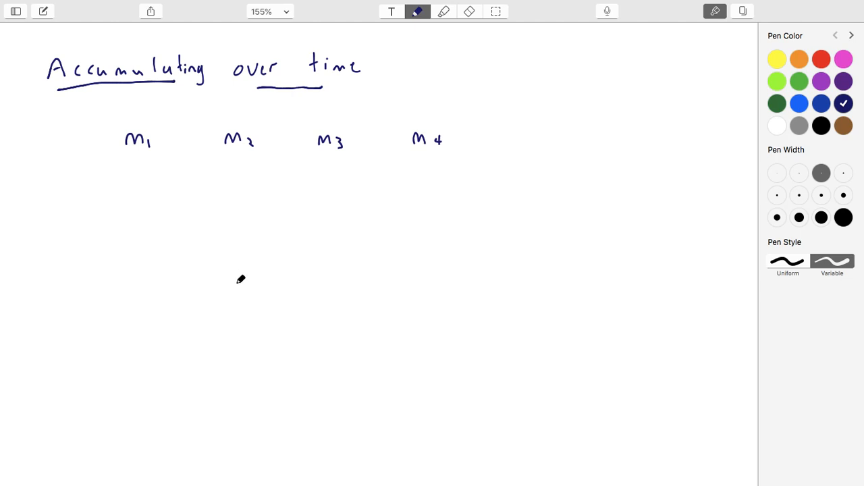
{"action": "mouse_move", "coordinate": [249, 291]}
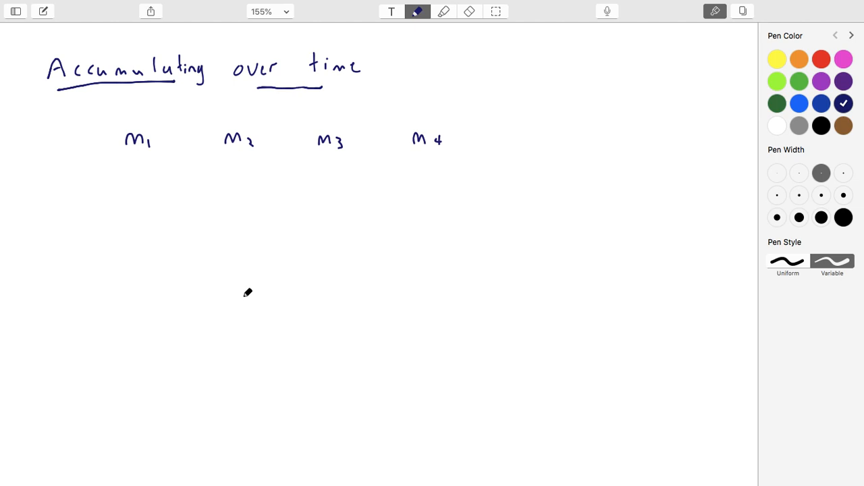
{"action": "mouse_move", "coordinate": [122, 224]}
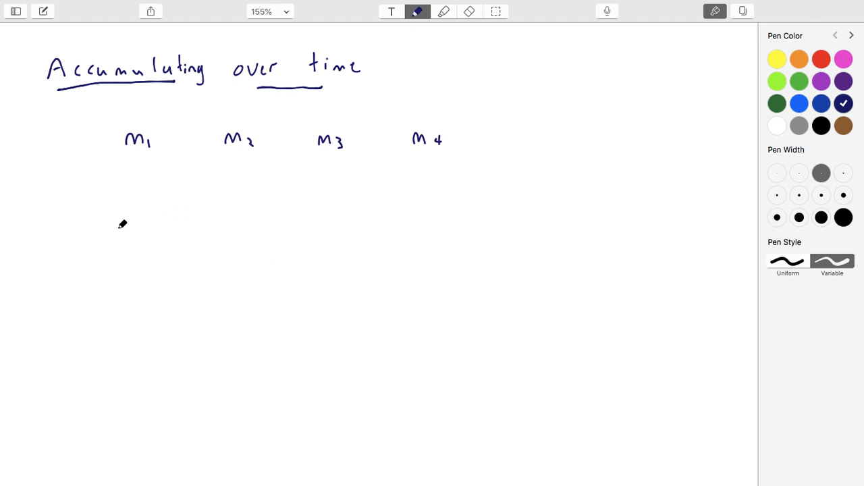
{"action": "mouse_move", "coordinate": [146, 250]}
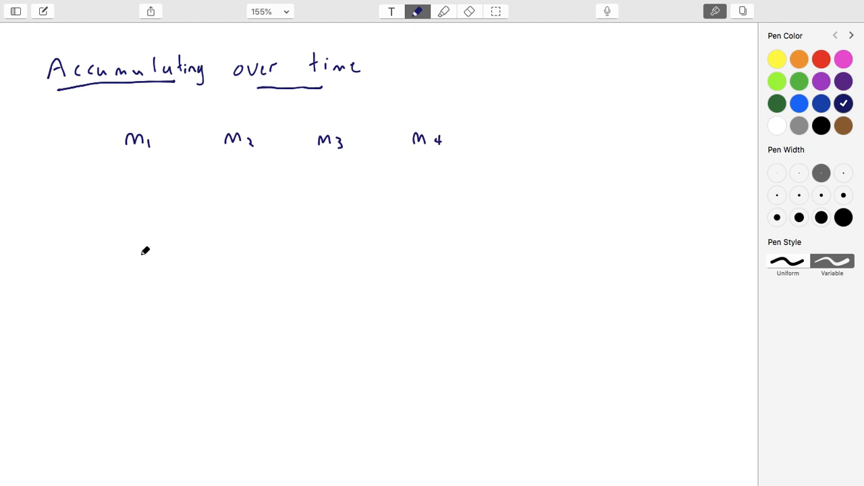
{"action": "mouse_move", "coordinate": [79, 208]}
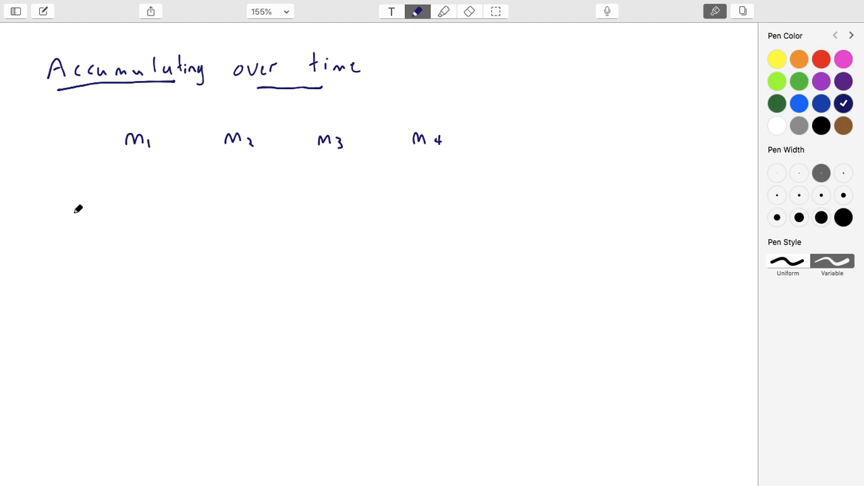
{"action": "mouse_move", "coordinate": [138, 197]}
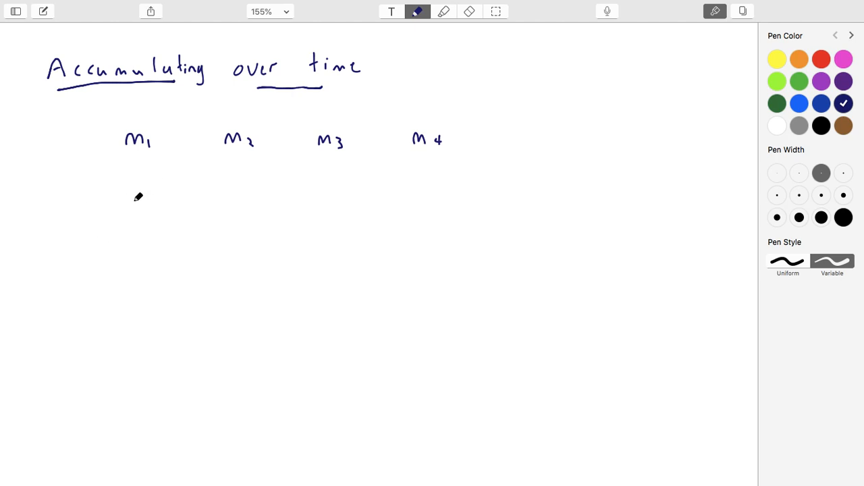
{"action": "mouse_move", "coordinate": [135, 241]}
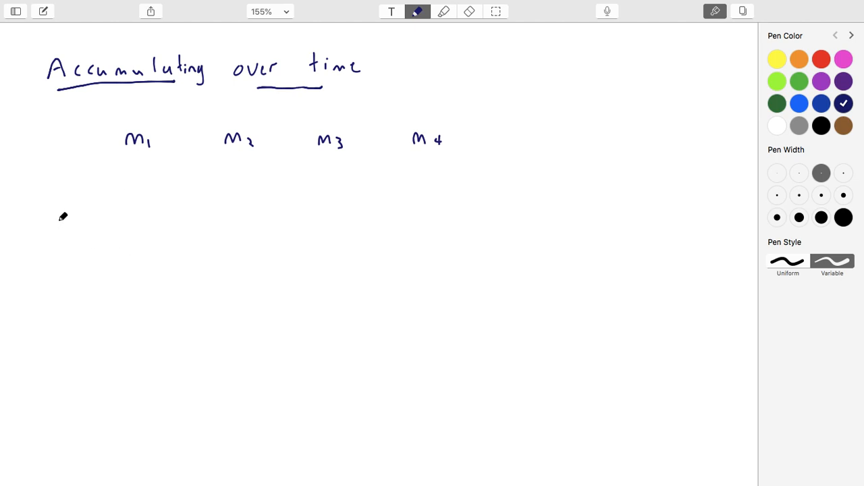
- Write circled ①, then H(m1) and H(m2) with c2 beneath, starting the hash-to-c row
{"action": "left_click_drag", "start_coordinate": [86, 203], "coordinate": [86, 232]}
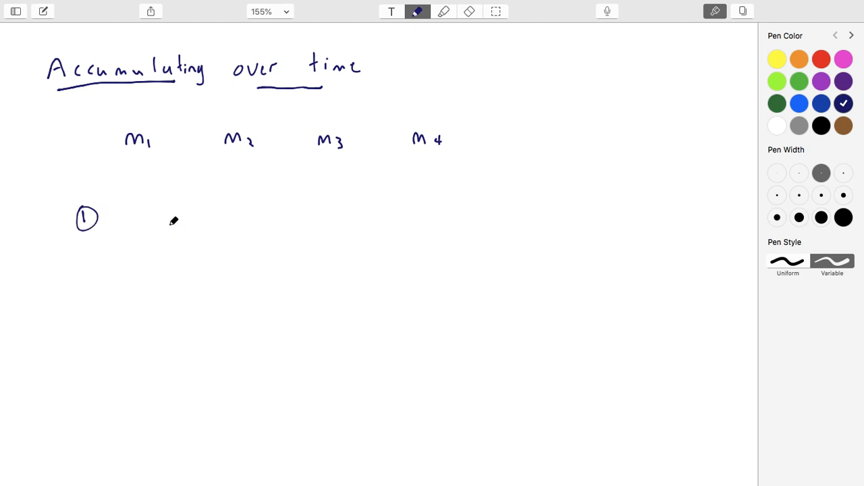
{"action": "mouse_move", "coordinate": [137, 211]}
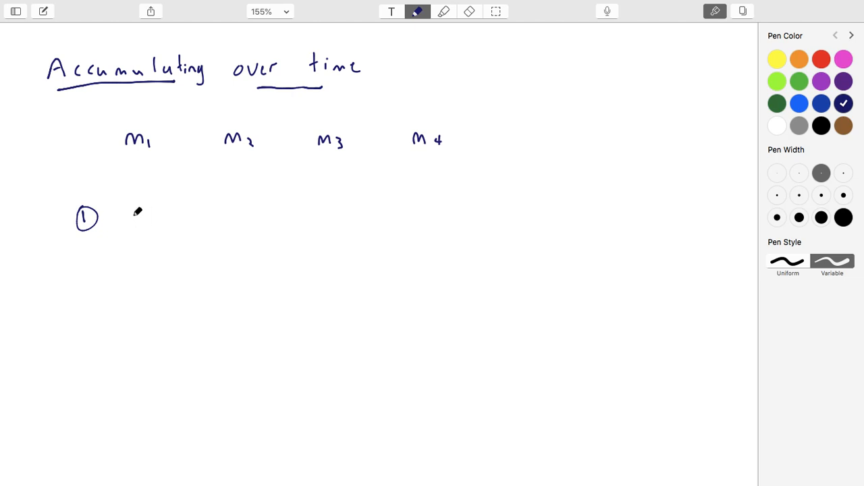
{"action": "left_click_drag", "start_coordinate": [132, 223], "coordinate": [182, 218]}
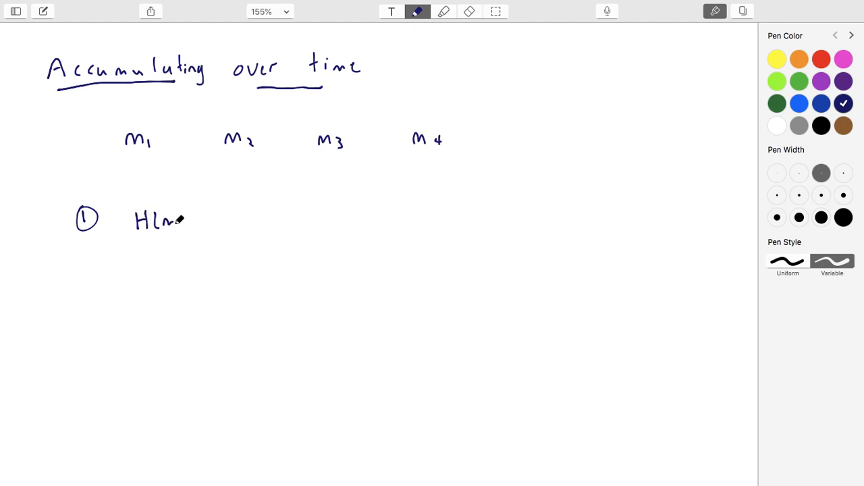
{"action": "left_click_drag", "start_coordinate": [173, 216], "coordinate": [189, 227]}
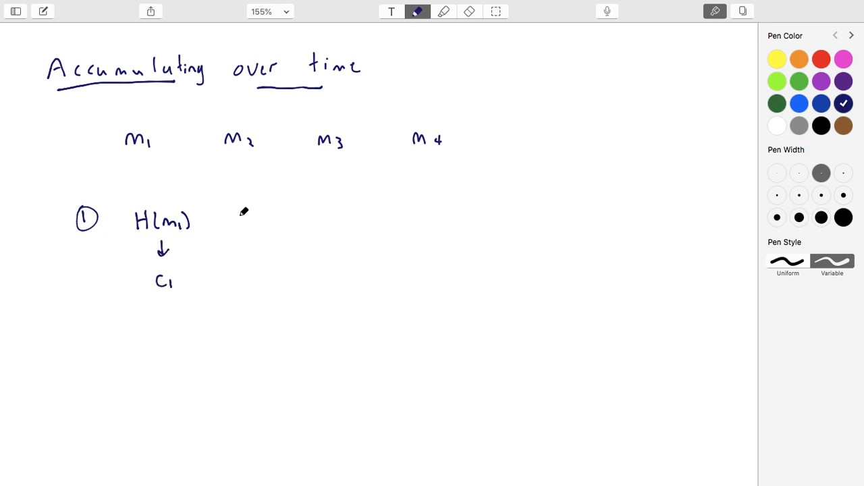
{"action": "left_click_drag", "start_coordinate": [236, 218], "coordinate": [286, 219]}
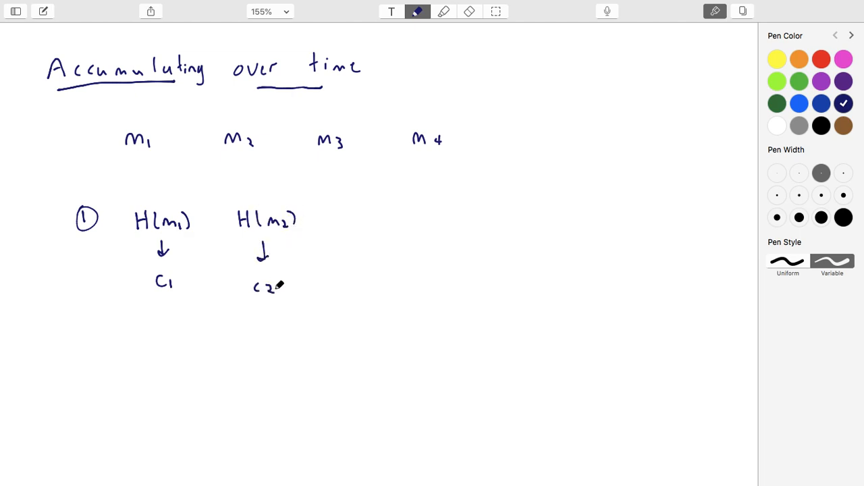
{"action": "left_click_drag", "start_coordinate": [354, 216], "coordinate": [385, 216]}
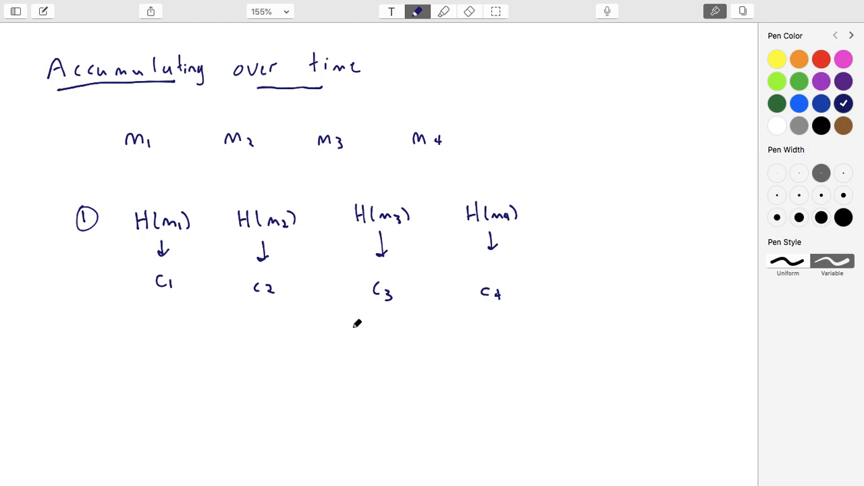
{"action": "mouse_move", "coordinate": [473, 197]}
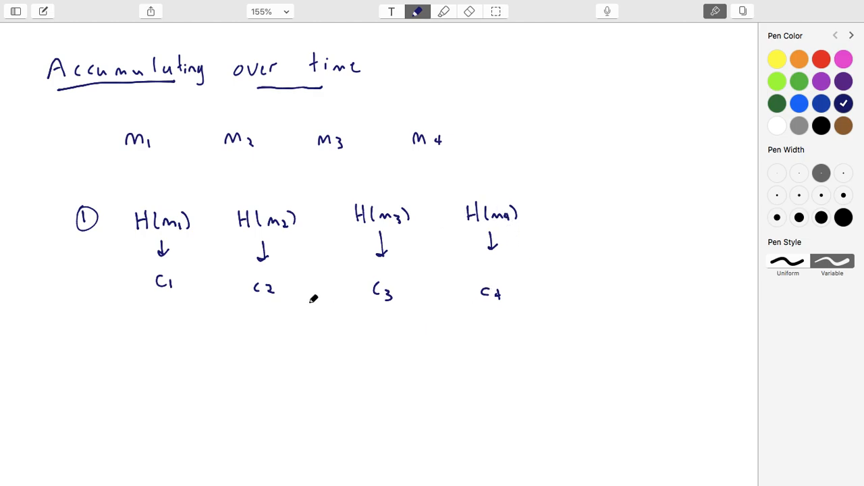
{"action": "mouse_move", "coordinate": [487, 279]}
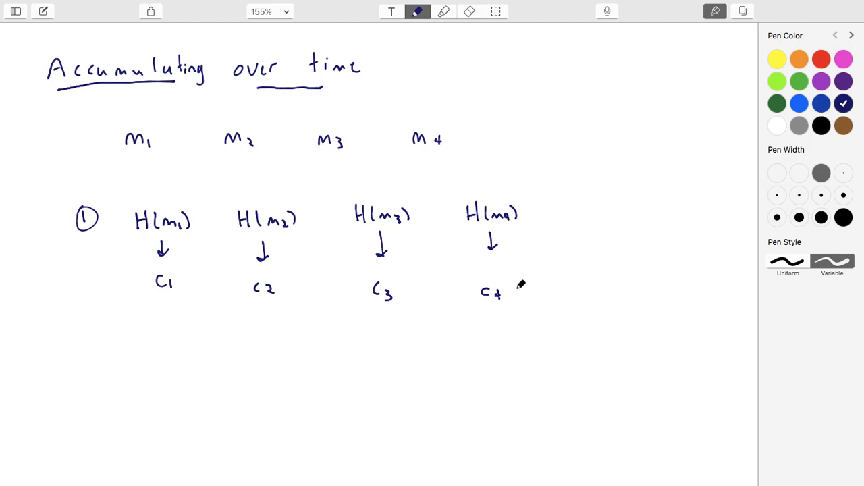
{"action": "mouse_move", "coordinate": [536, 270]}
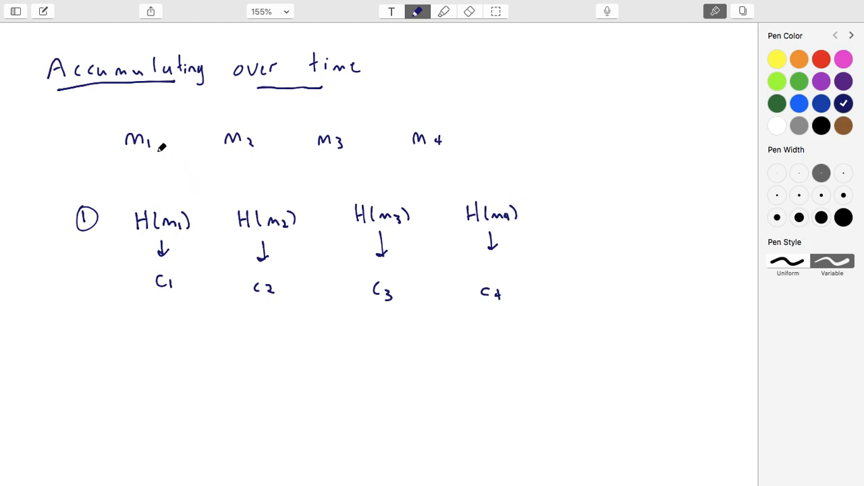
{"action": "mouse_move", "coordinate": [319, 143]}
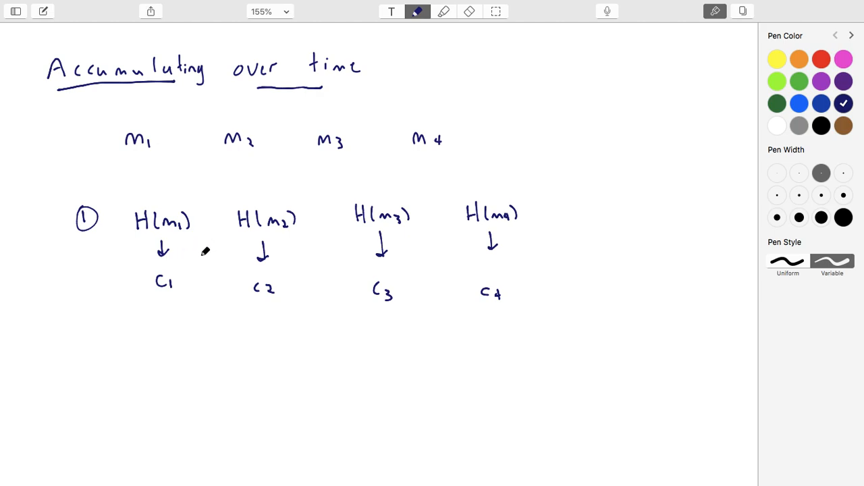
{"action": "mouse_move", "coordinate": [202, 252]}
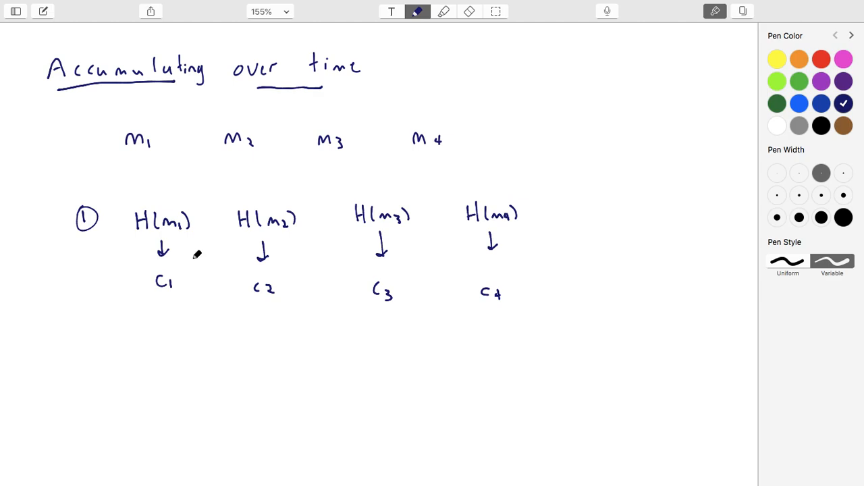
{"action": "mouse_move", "coordinate": [127, 223]}
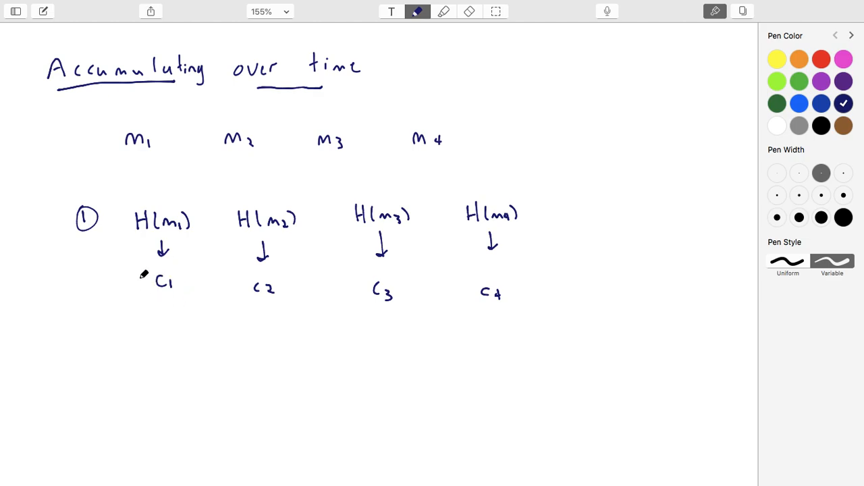
{"action": "mouse_move", "coordinate": [170, 225]}
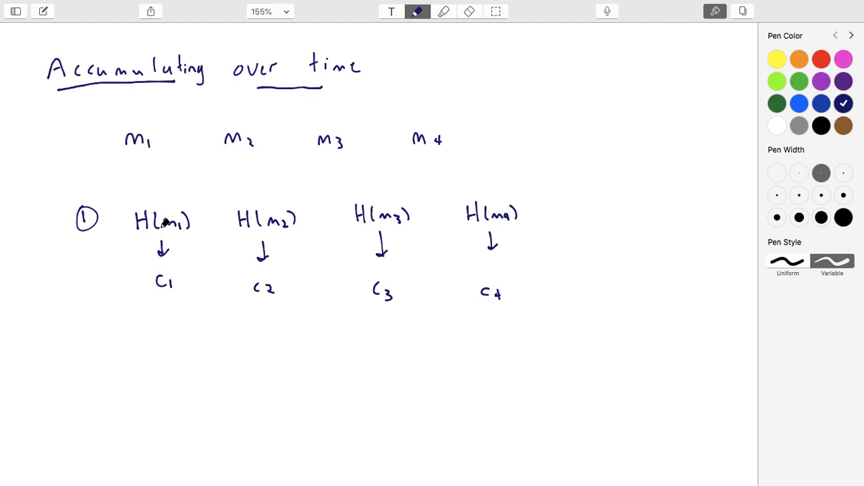
{"action": "mouse_move", "coordinate": [163, 227]}
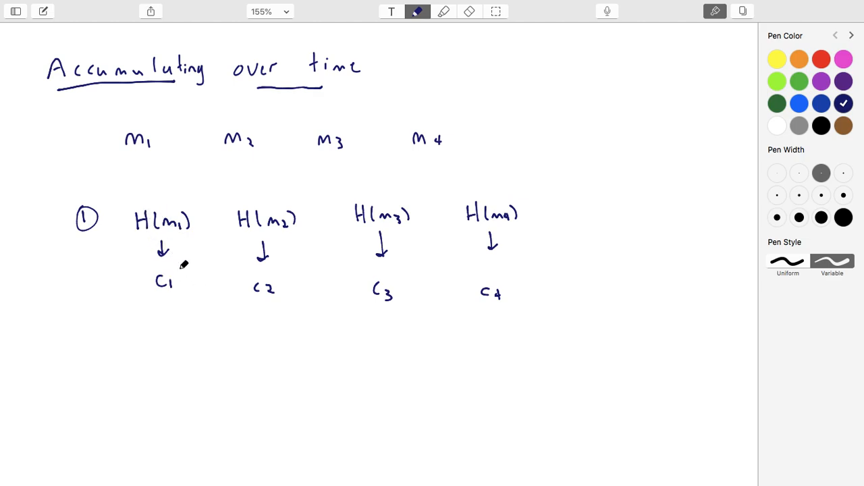
{"action": "mouse_move", "coordinate": [183, 254]}
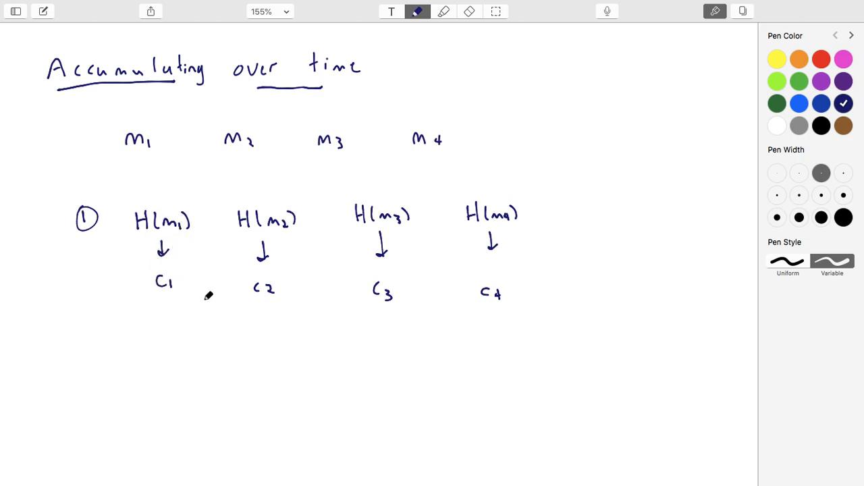
{"action": "mouse_move", "coordinate": [162, 262]}
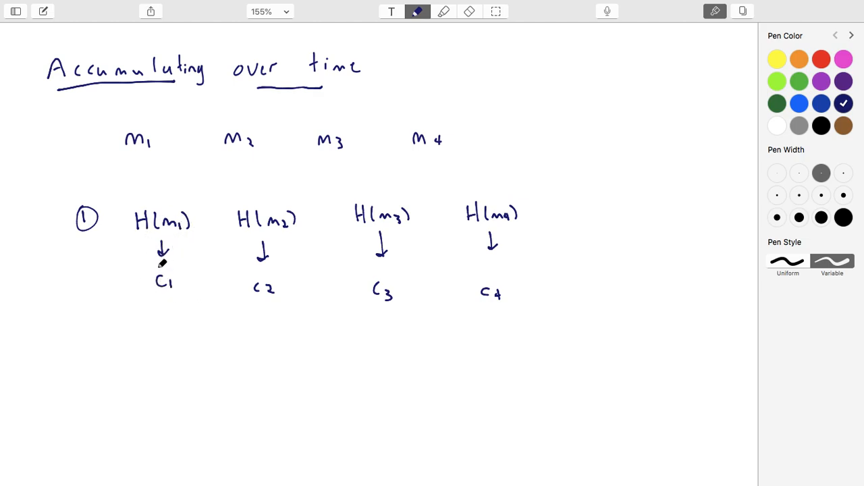
{"action": "mouse_move", "coordinate": [186, 283]}
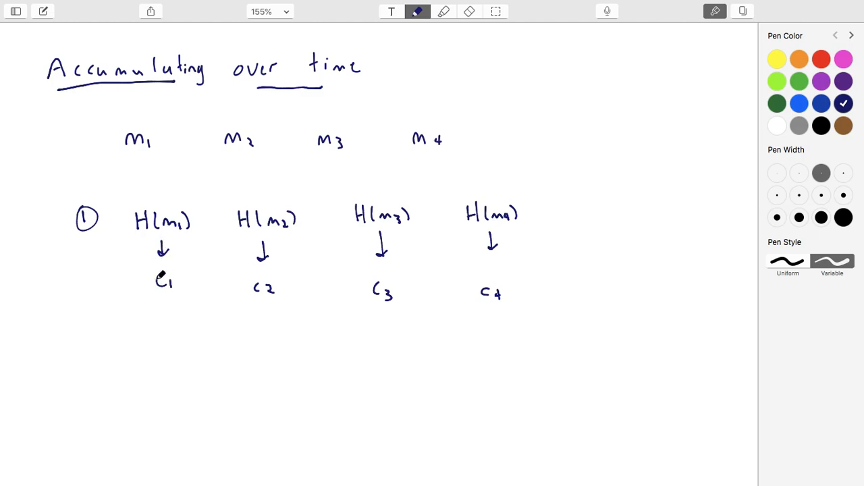
{"action": "mouse_move", "coordinate": [165, 275]}
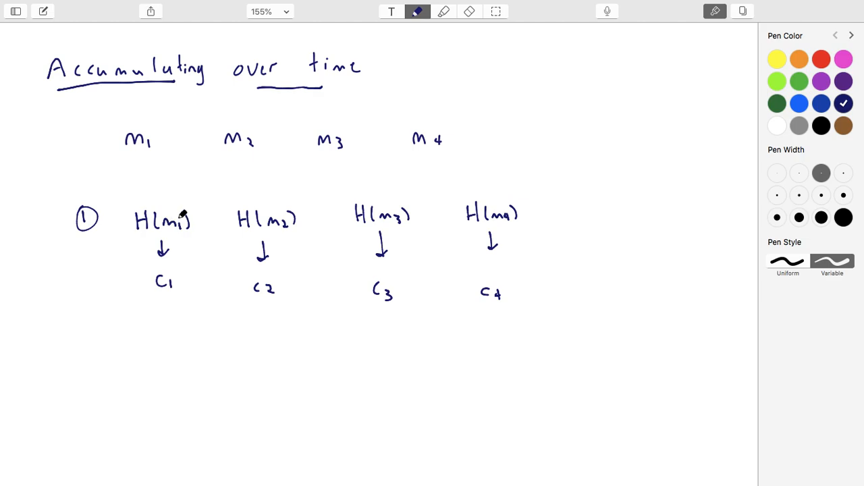
{"action": "mouse_move", "coordinate": [172, 243]}
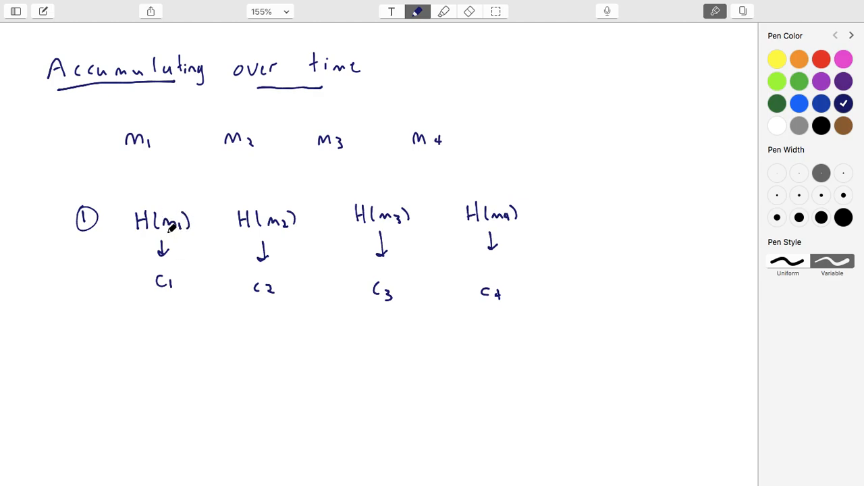
{"action": "mouse_move", "coordinate": [173, 303]}
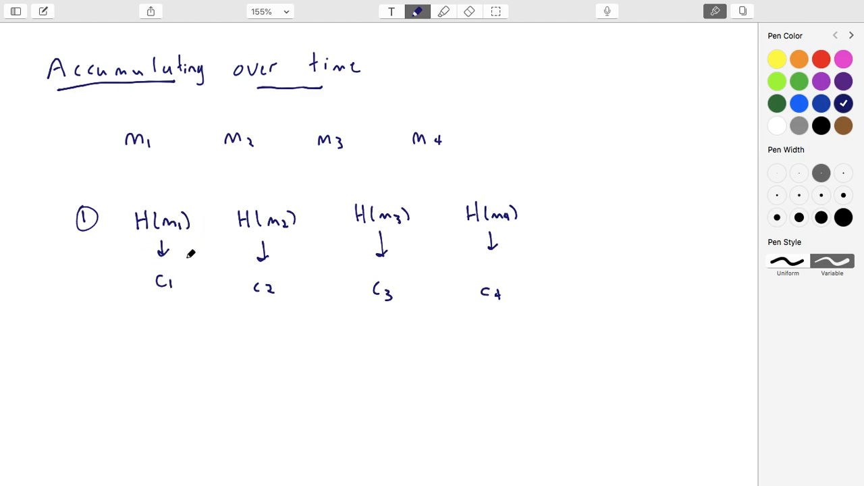
{"action": "mouse_move", "coordinate": [189, 270]}
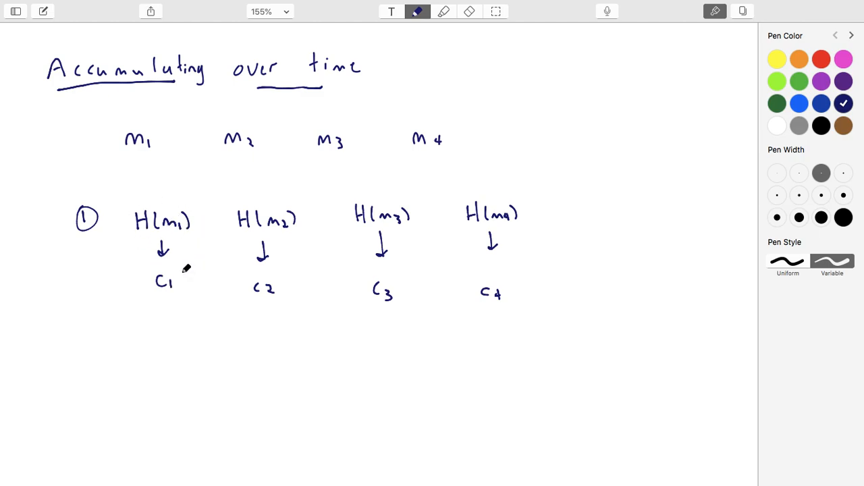
{"action": "mouse_move", "coordinate": [188, 270]}
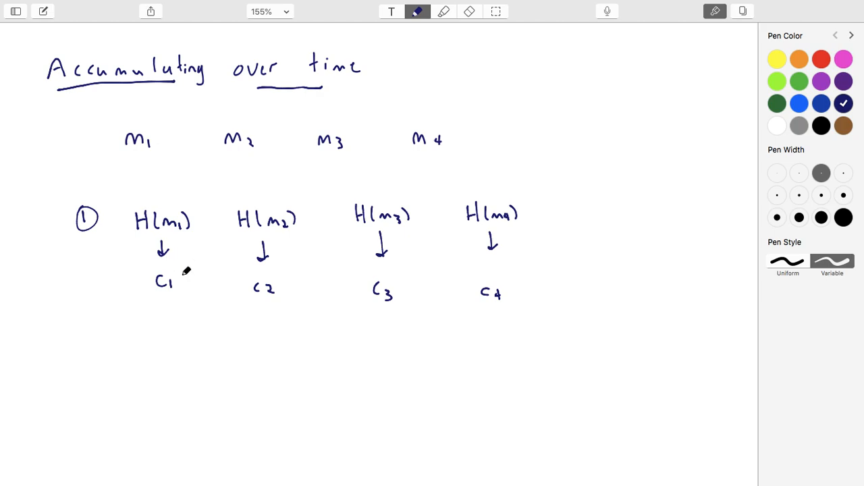
{"action": "mouse_move", "coordinate": [181, 265]}
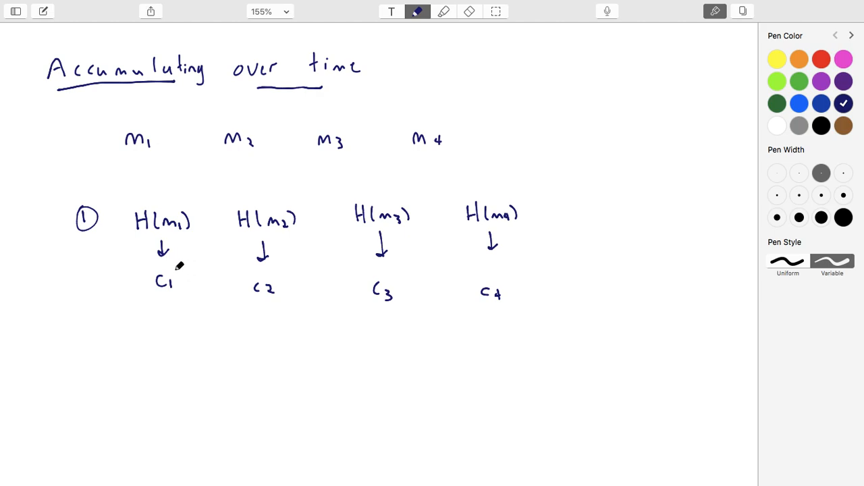
{"action": "mouse_move", "coordinate": [195, 251]}
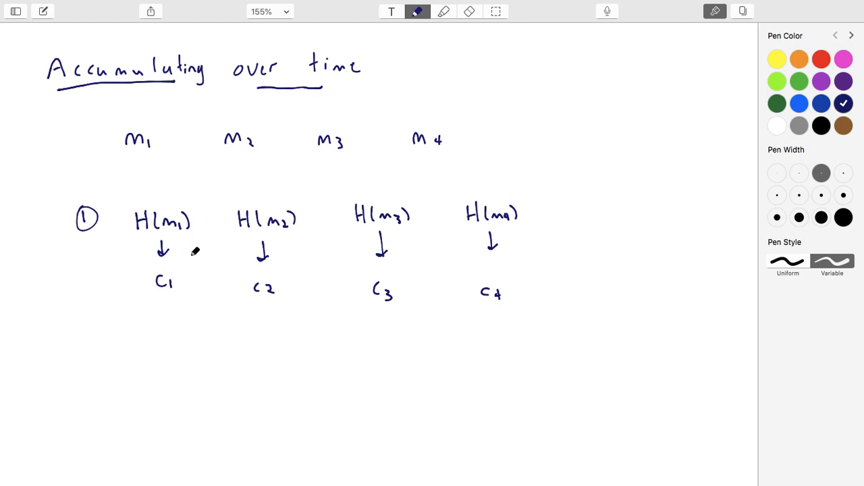
{"action": "mouse_move", "coordinate": [196, 310]}
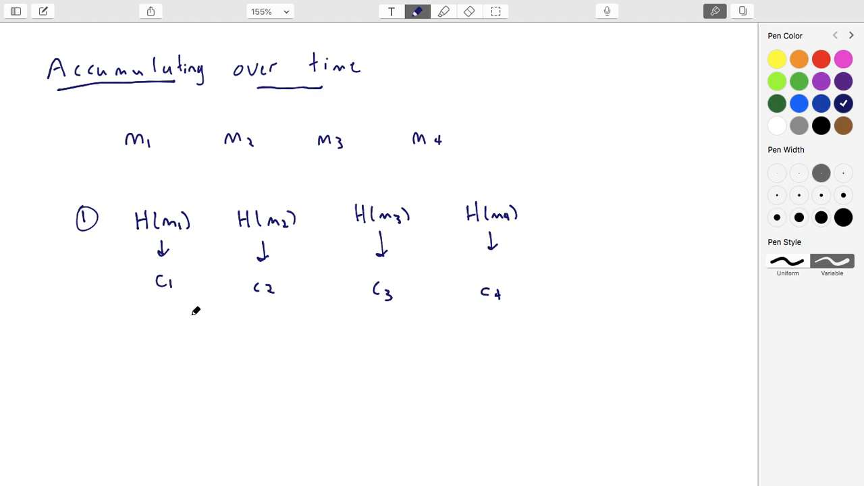
- Scroll down to open blank space below step ①'s c1–c4 row
{"action": "scroll", "scroll_direction": "down", "scroll_amount": 3}
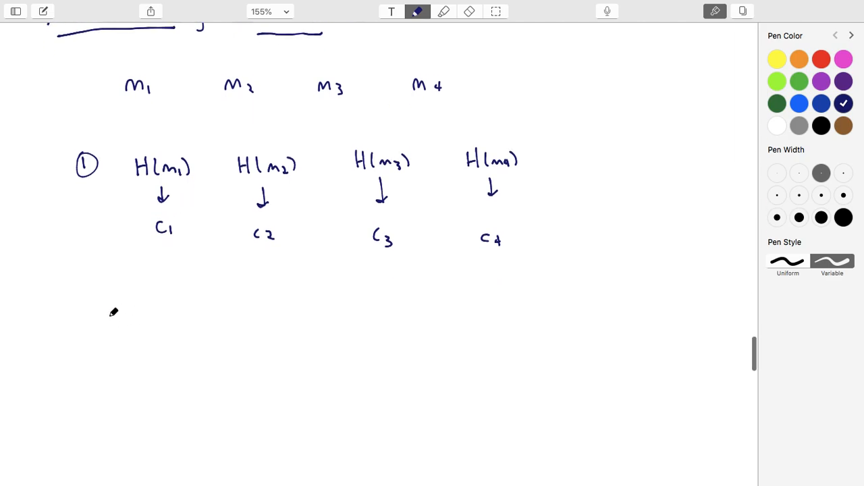
{"action": "scroll", "scroll_direction": "down", "scroll_amount": 3}
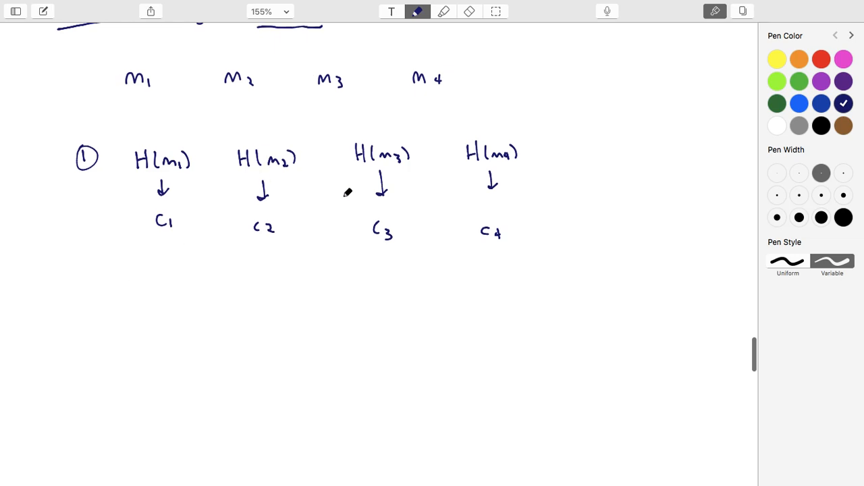
{"action": "mouse_move", "coordinate": [181, 205]}
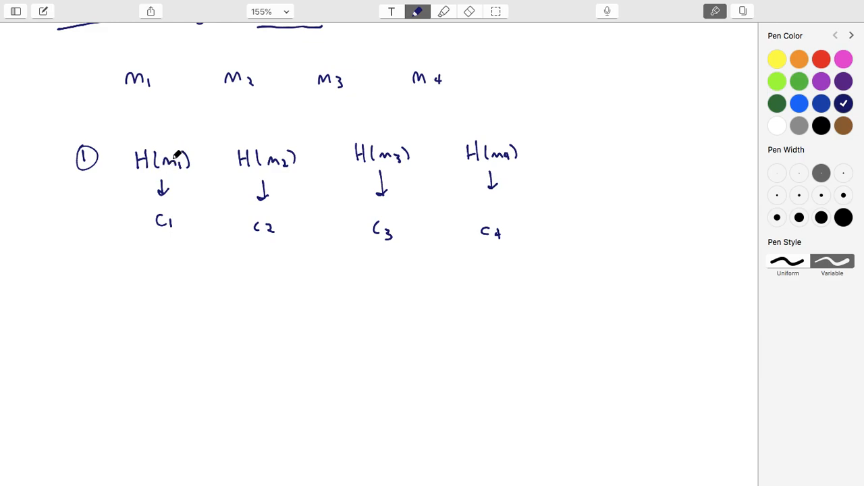
{"action": "mouse_move", "coordinate": [154, 326]}
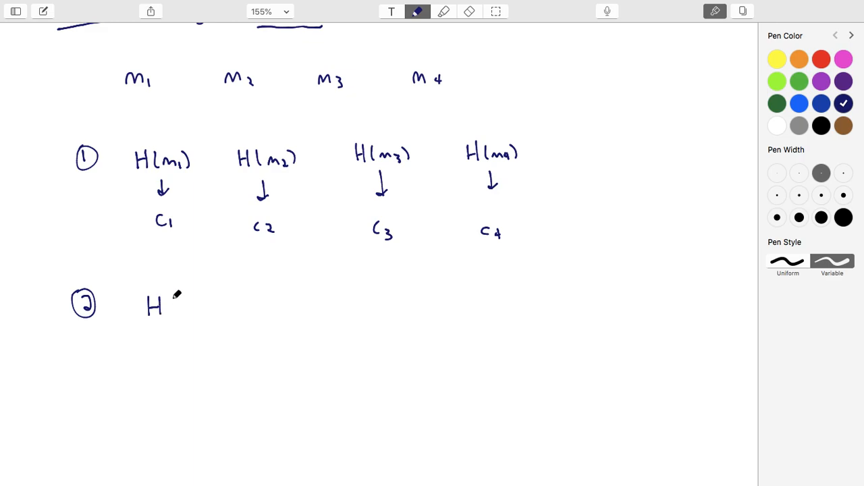
- Write ② H(m1)→c1 and H(m2, c1)→c2, dotting c1 into the second hash
{"action": "left_click_drag", "start_coordinate": [173, 297], "coordinate": [203, 317]}
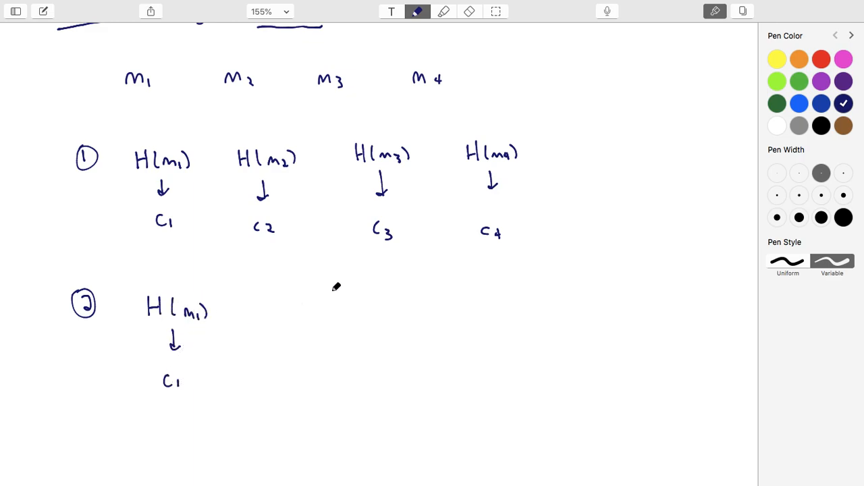
{"action": "left_click_drag", "start_coordinate": [268, 308], "coordinate": [311, 310]}
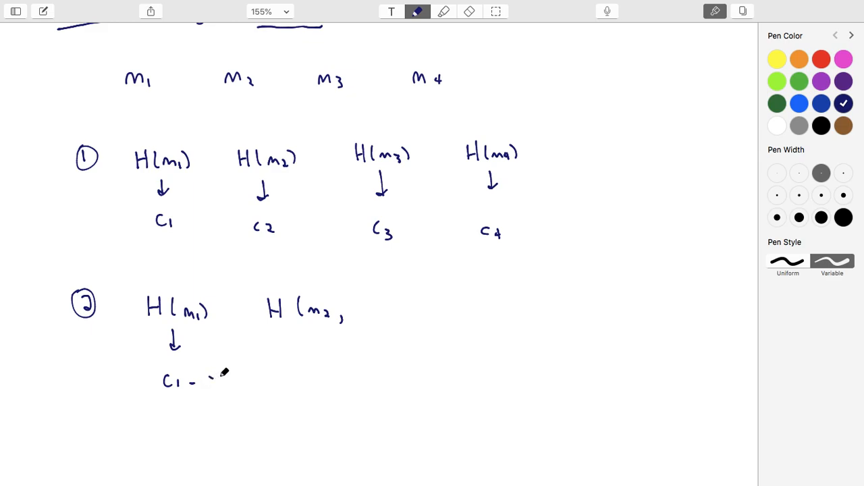
{"action": "left_click_drag", "start_coordinate": [276, 278], "coordinate": [227, 375]}
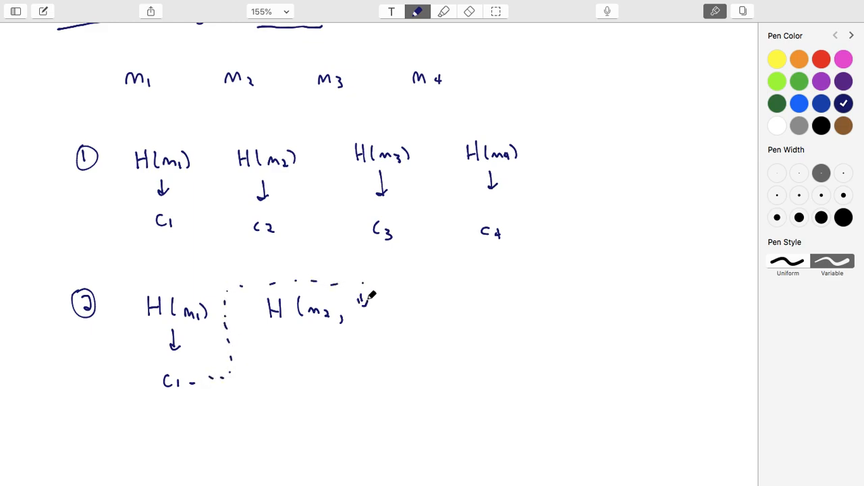
{"action": "left_click_drag", "start_coordinate": [362, 300], "coordinate": [381, 318]}
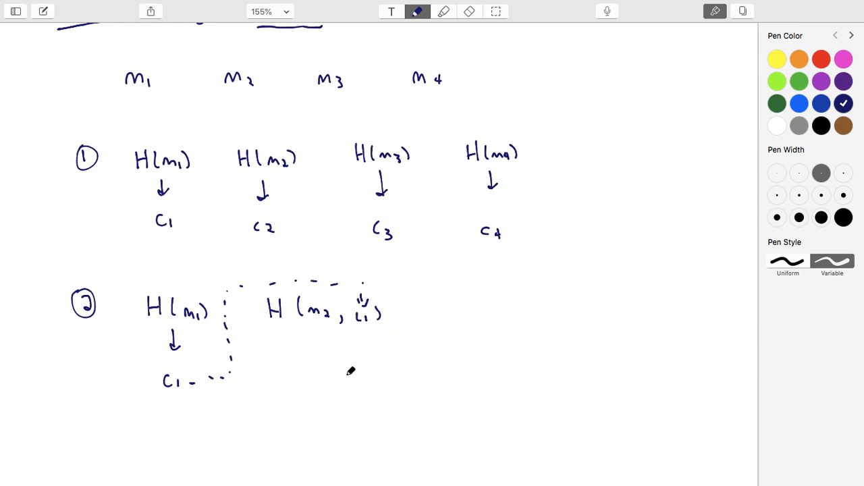
{"action": "left_click_drag", "start_coordinate": [316, 335], "coordinate": [319, 357]}
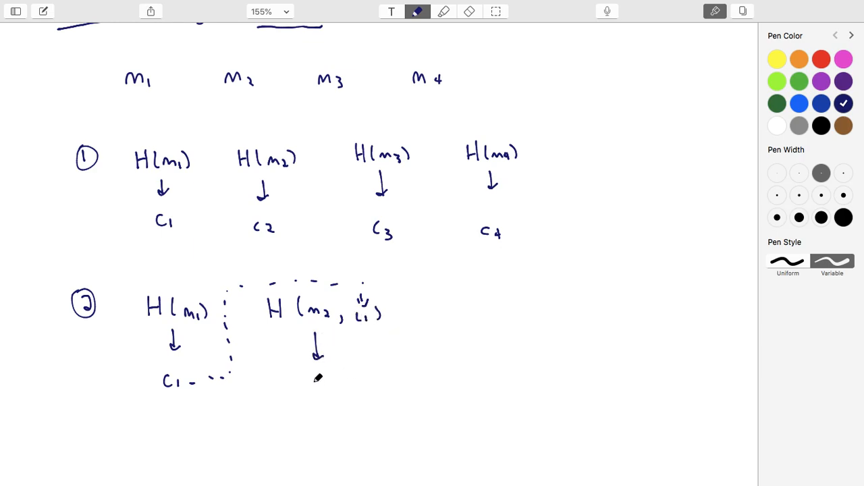
{"action": "type", "text": "C3"}
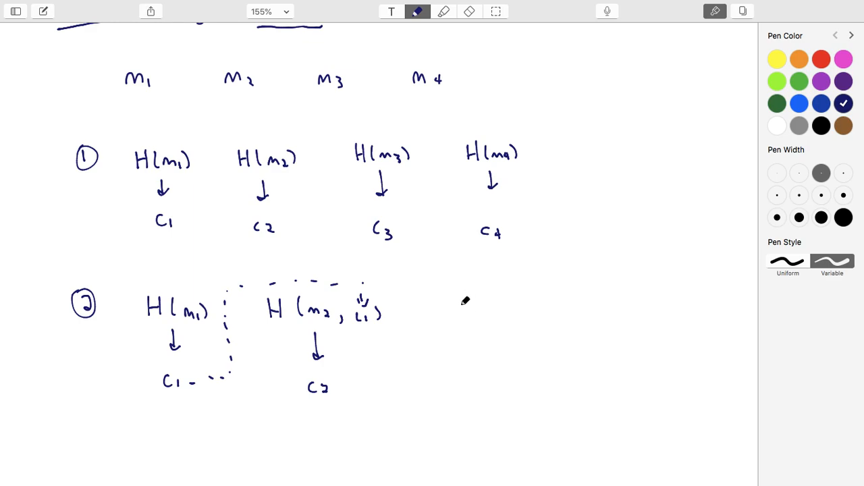
{"action": "left_click_drag", "start_coordinate": [449, 309], "coordinate": [503, 312]}
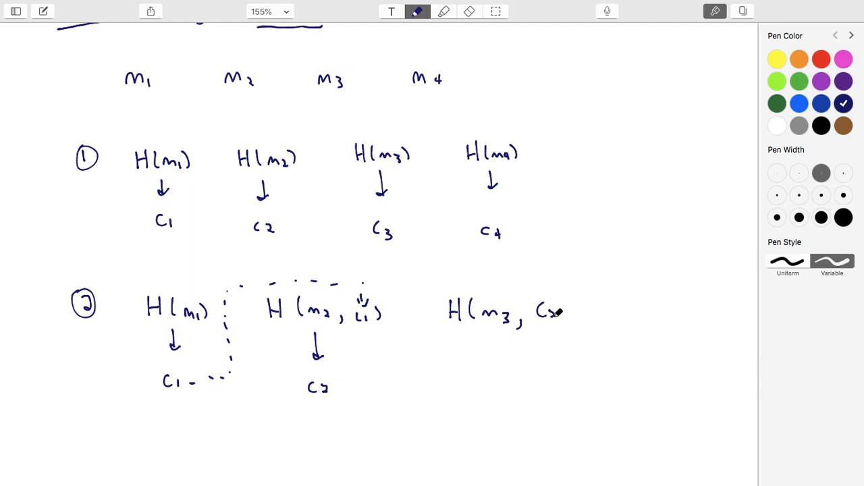
- Write H(m3, c2) with a dotted link from c2 and an arrow down to C3
{"action": "left_click_drag", "start_coordinate": [331, 386], "coordinate": [416, 381]}
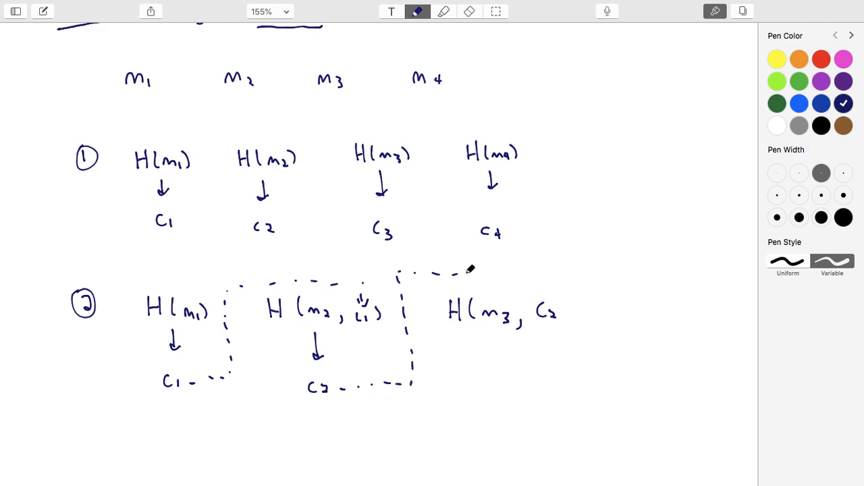
{"action": "left_click_drag", "start_coordinate": [466, 270], "coordinate": [540, 290]}
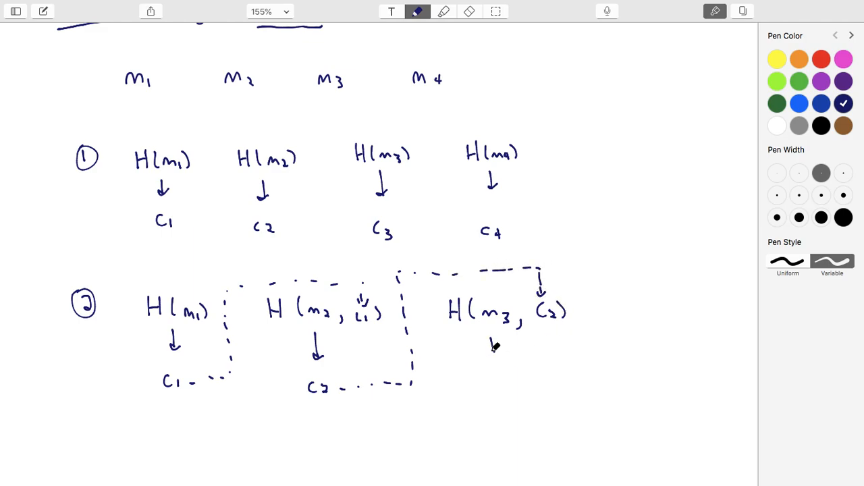
{"action": "left_click_drag", "start_coordinate": [489, 345], "coordinate": [502, 392]}
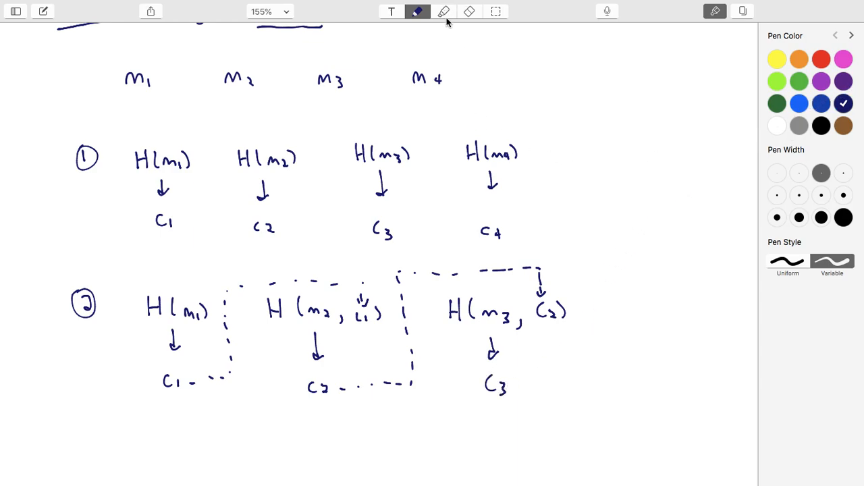
- Highlight in purple, bracket c1 with a question mark, and mark C3
{"action": "left_click", "coordinate": [443, 10]}
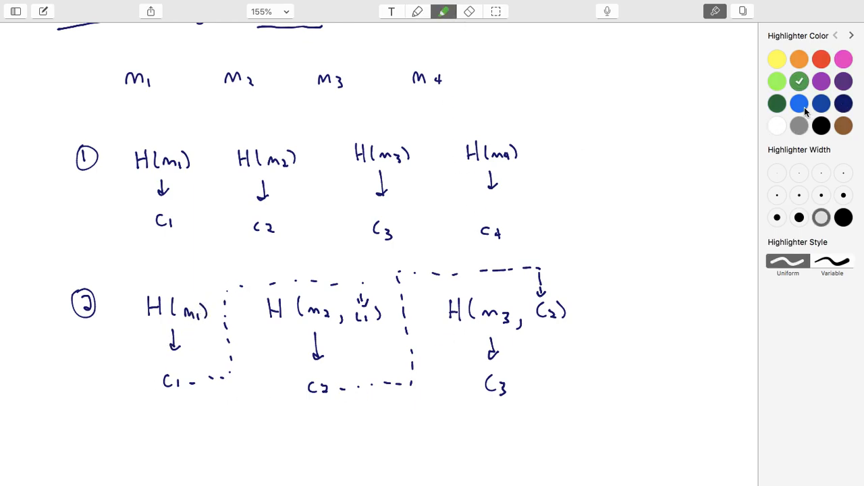
{"action": "left_click", "coordinate": [821, 81]}
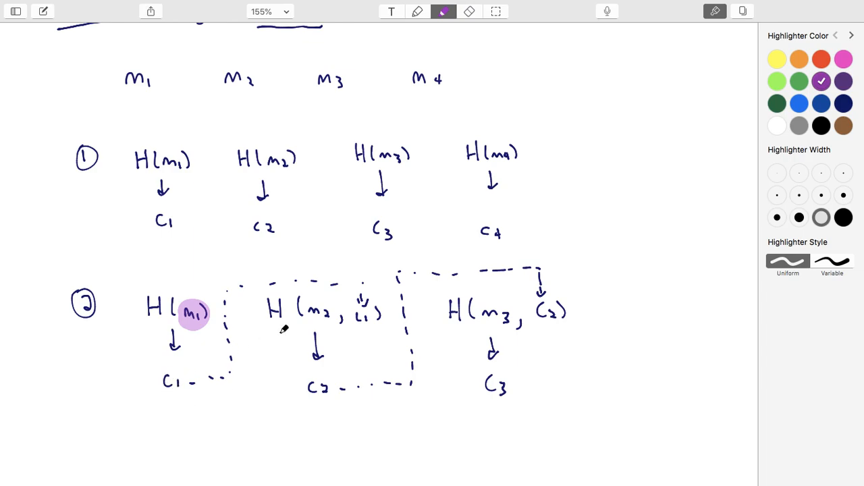
{"action": "mouse_move", "coordinate": [762, 127]}
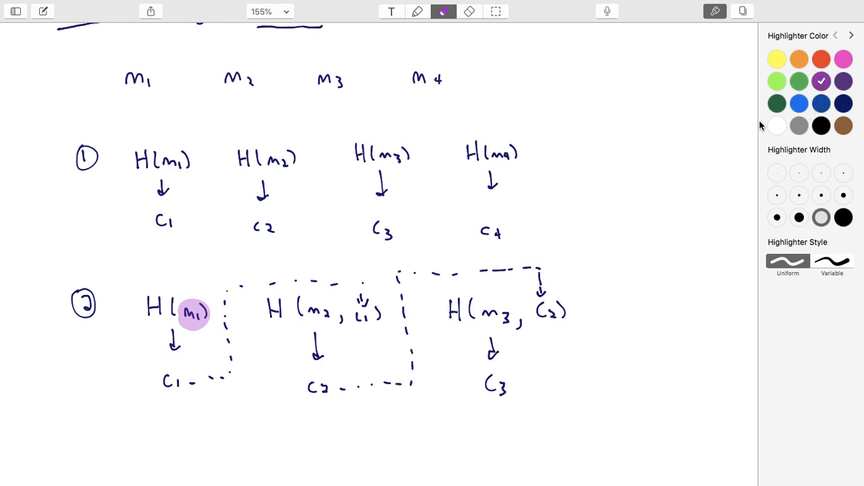
{"action": "left_click", "coordinate": [418, 11]}
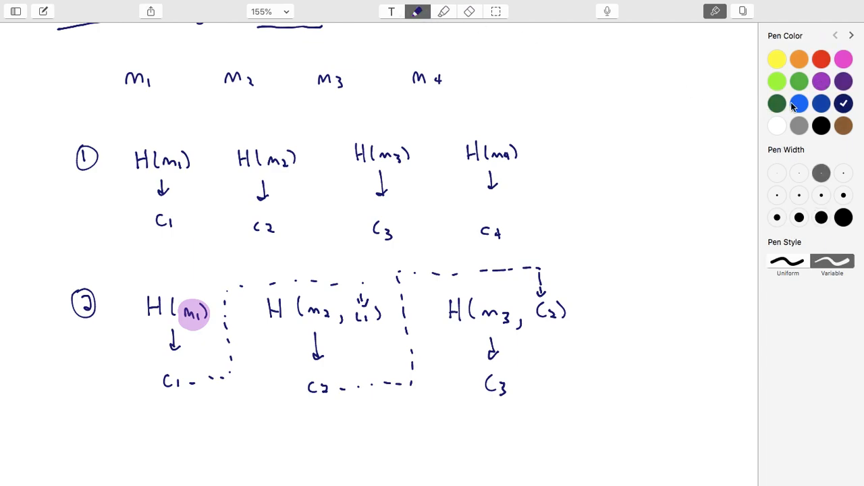
{"action": "left_click", "coordinate": [821, 81]}
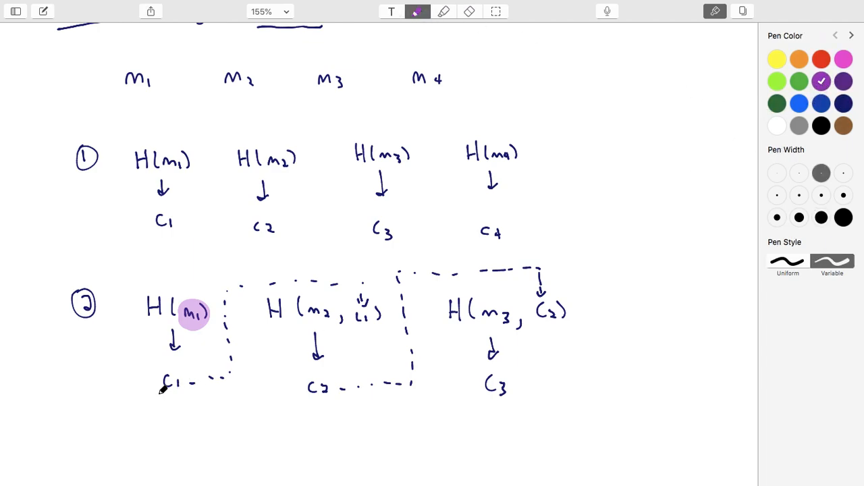
{"action": "left_click_drag", "start_coordinate": [162, 391], "coordinate": [189, 416]}
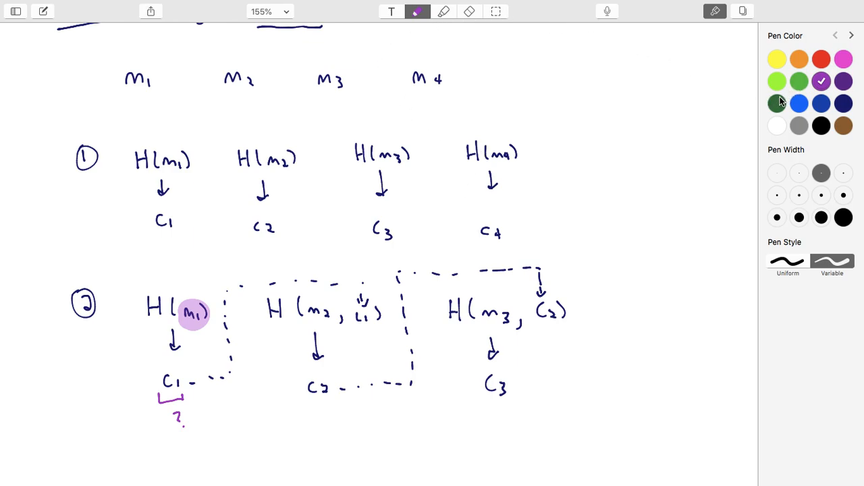
{"action": "left_click", "coordinate": [842, 60]}
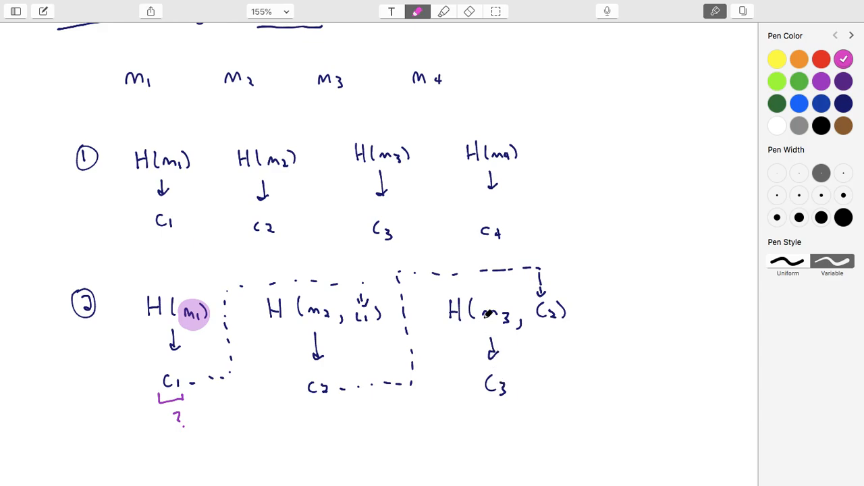
{"action": "left_click_drag", "start_coordinate": [486, 385], "coordinate": [510, 394]}
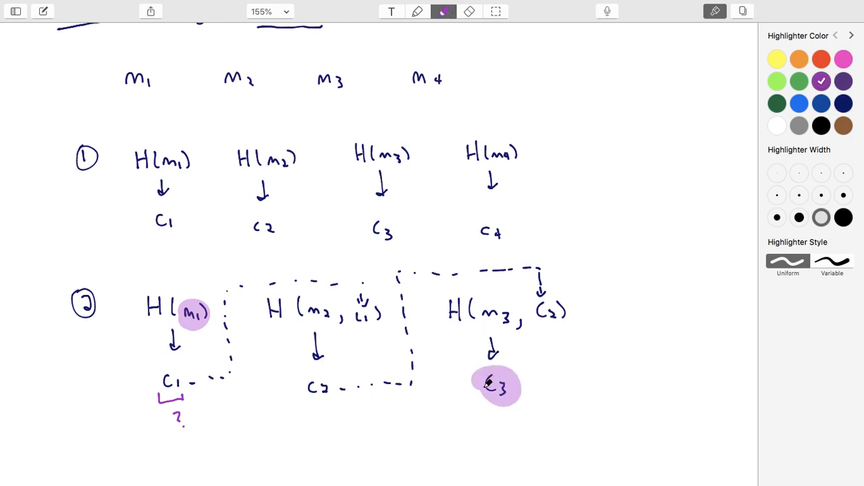
{"action": "left_click", "coordinate": [799, 81]}
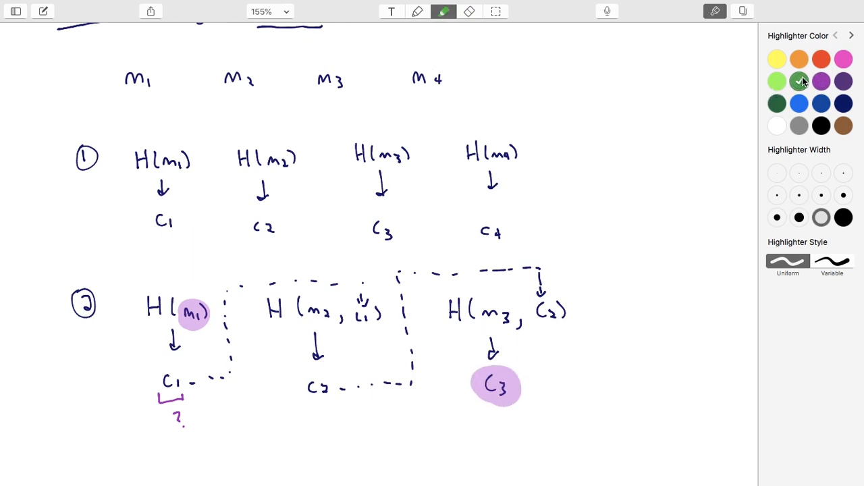
- Draw a green check mark beside the circled C3 with the pen
{"action": "left_click", "coordinate": [417, 11]}
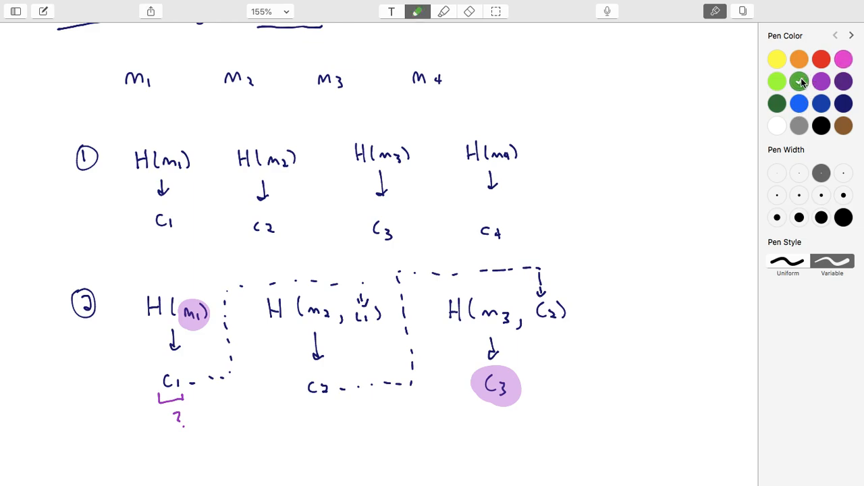
{"action": "left_click_drag", "start_coordinate": [533, 381], "coordinate": [554, 367]}
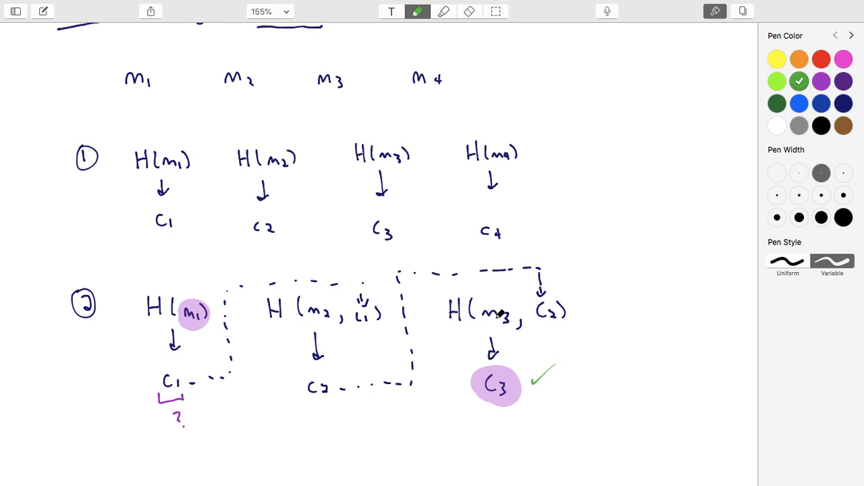
{"action": "left_click", "coordinate": [443, 11]}
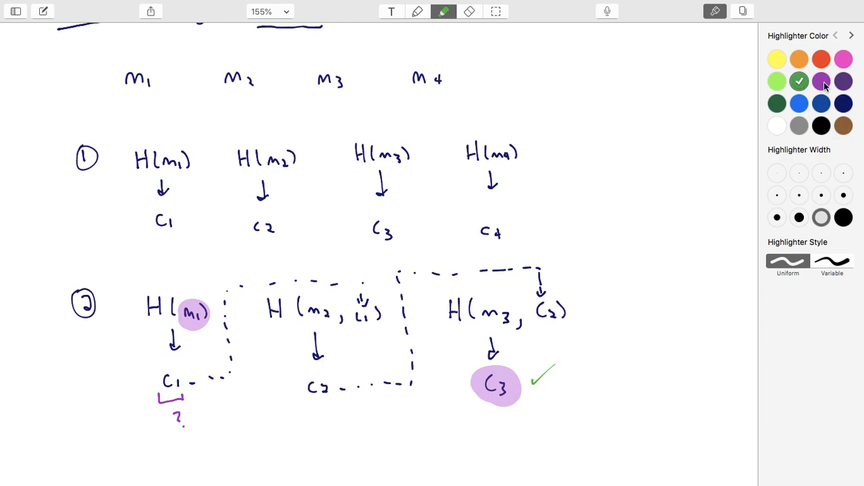
- Highlight the chain in light green from C3 back through c2 and c1 to H(m1)
{"action": "left_click", "coordinate": [778, 81]}
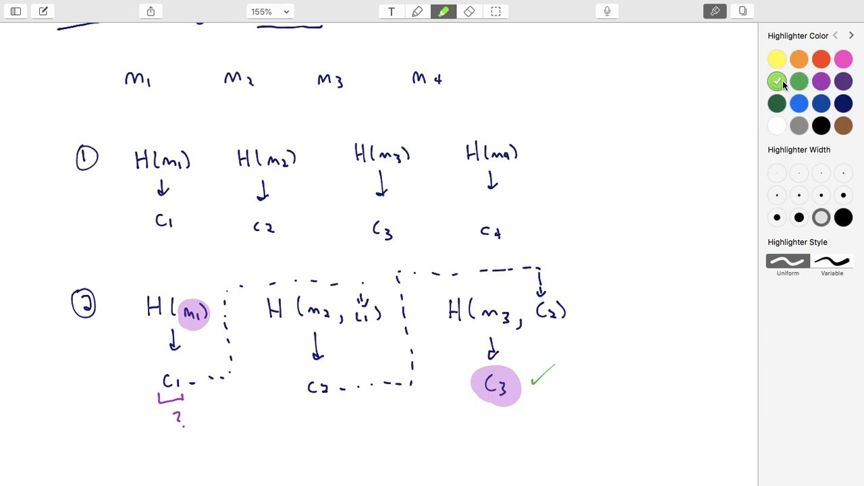
{"action": "left_click_drag", "start_coordinate": [500, 331], "coordinate": [492, 364]}
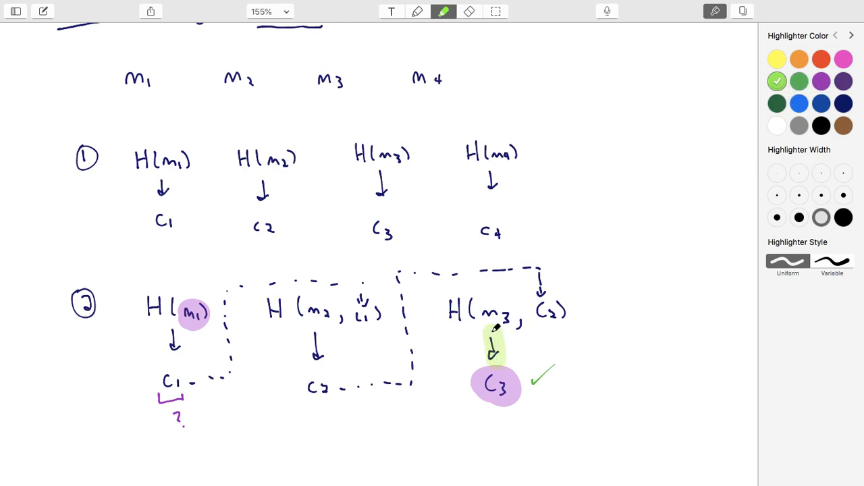
{"action": "left_click_drag", "start_coordinate": [488, 323], "coordinate": [542, 313]}
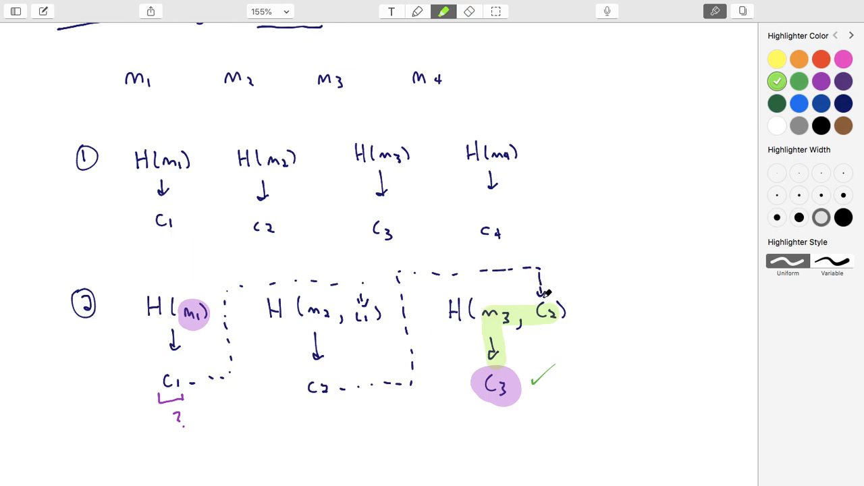
{"action": "left_click_drag", "start_coordinate": [542, 295], "coordinate": [402, 316]}
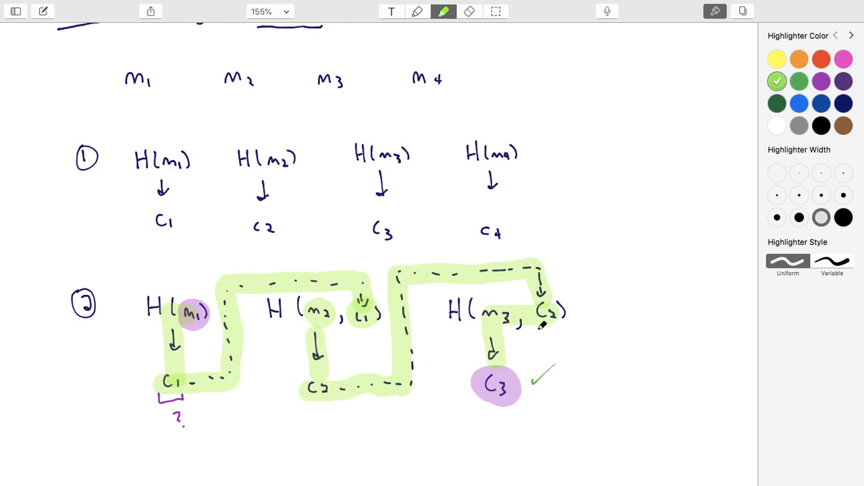
{"action": "mouse_move", "coordinate": [340, 292]}
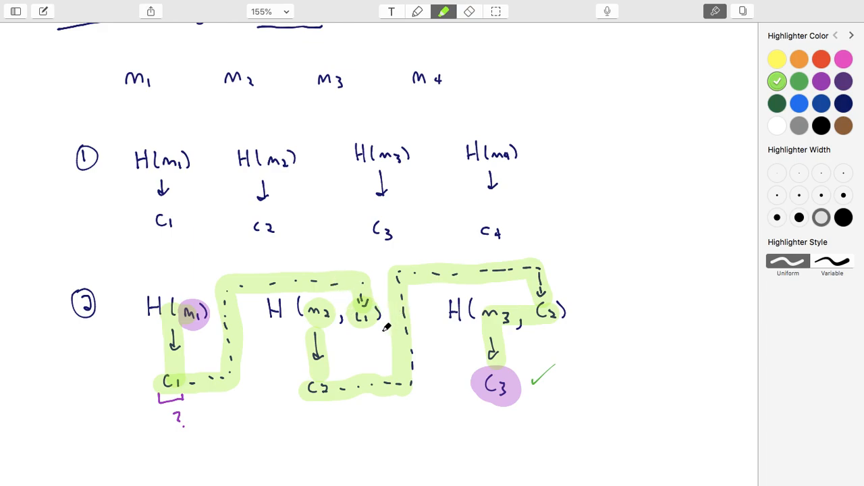
{"action": "mouse_move", "coordinate": [367, 298]}
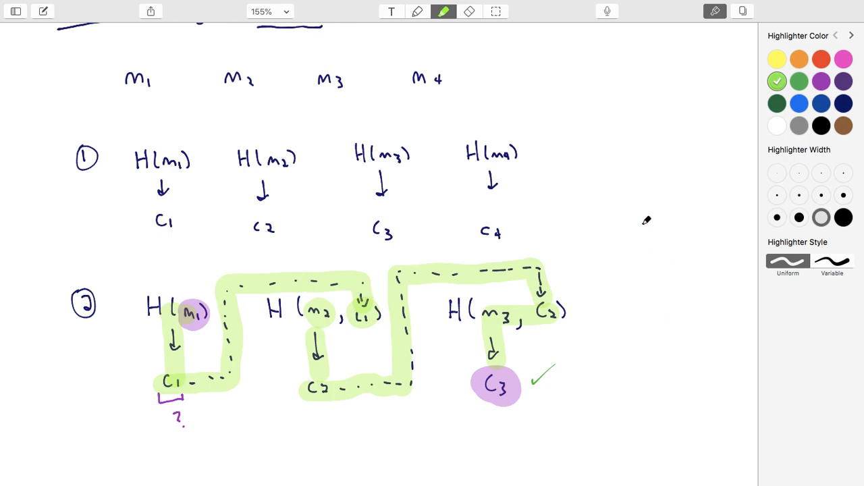
- Return to the pen with dark navy ink for labelling 'Hash chain.'
{"action": "left_click", "coordinate": [418, 10]}
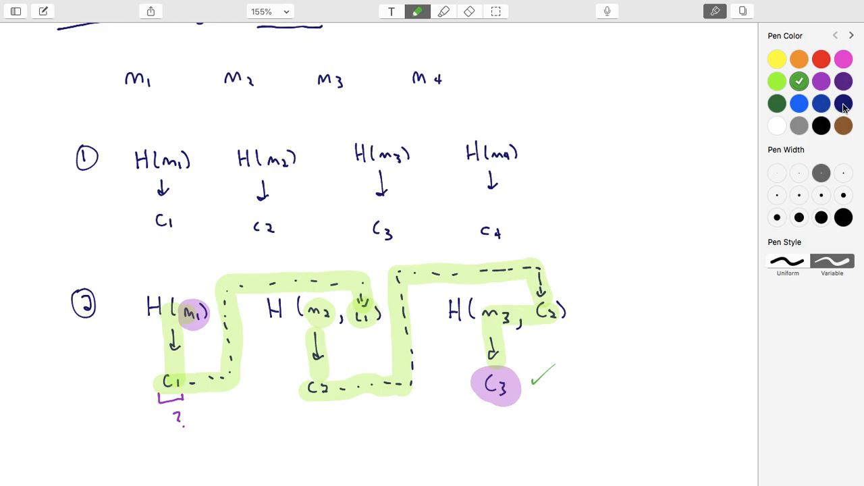
{"action": "left_click", "coordinate": [842, 103]}
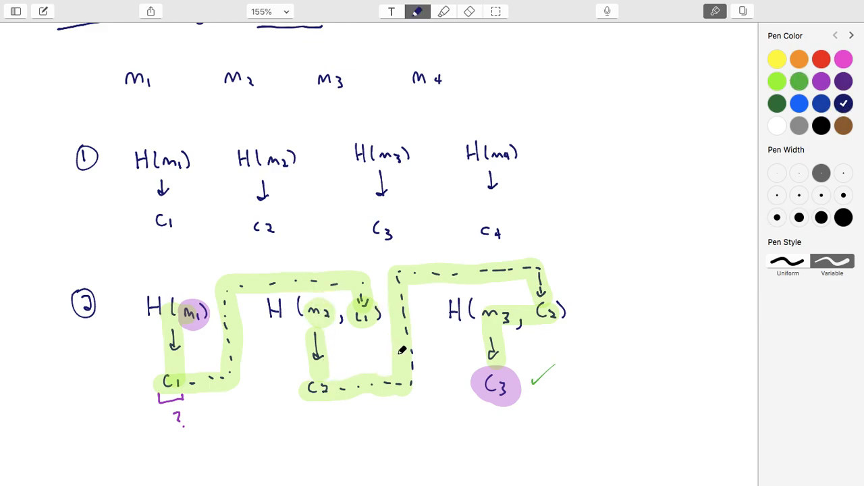
{"action": "mouse_move", "coordinate": [594, 273]}
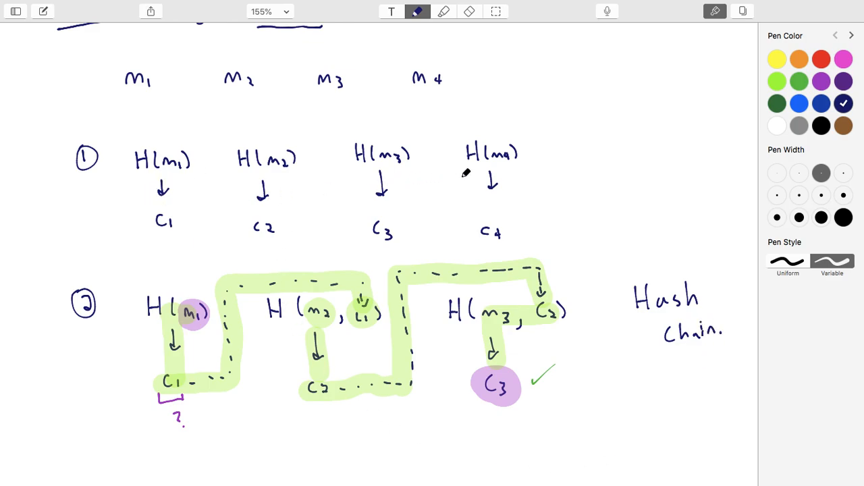
{"action": "mouse_move", "coordinate": [403, 205]}
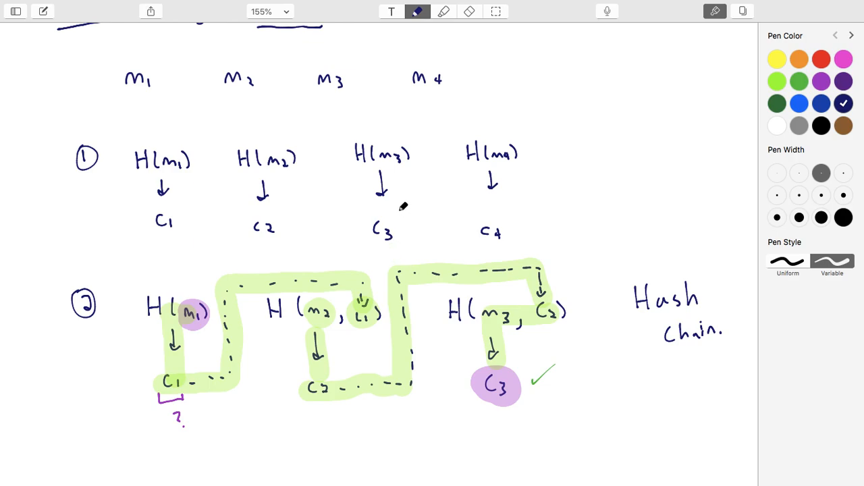
{"action": "mouse_move", "coordinate": [435, 192]}
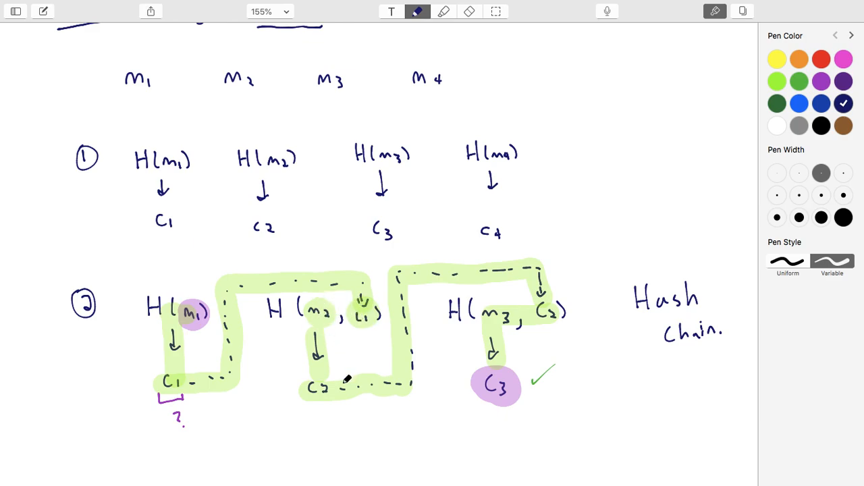
{"action": "mouse_move", "coordinate": [330, 387]}
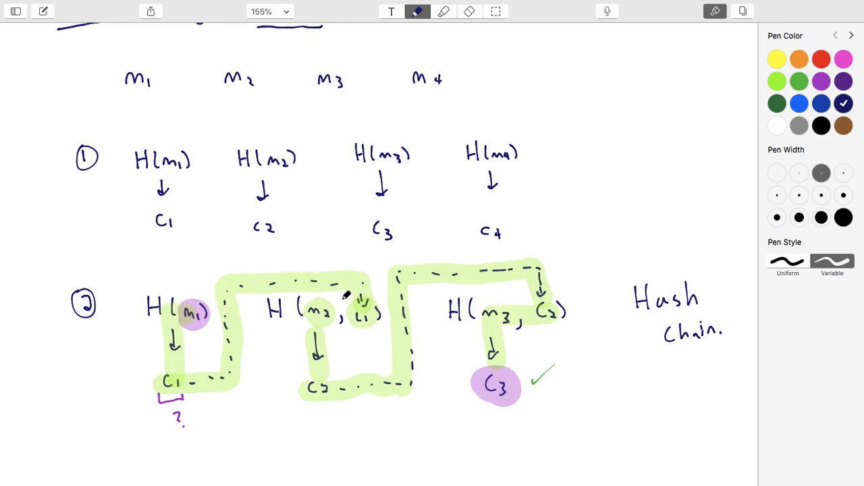
{"action": "mouse_move", "coordinate": [489, 323]}
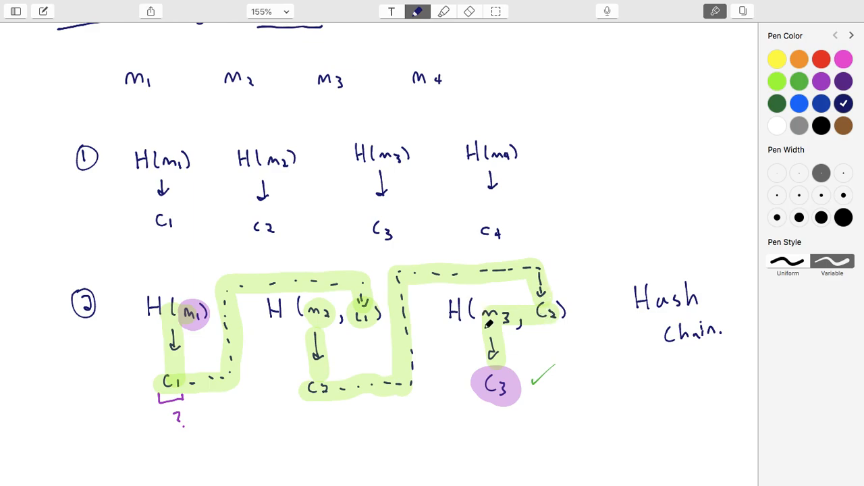
{"action": "mouse_move", "coordinate": [324, 297]}
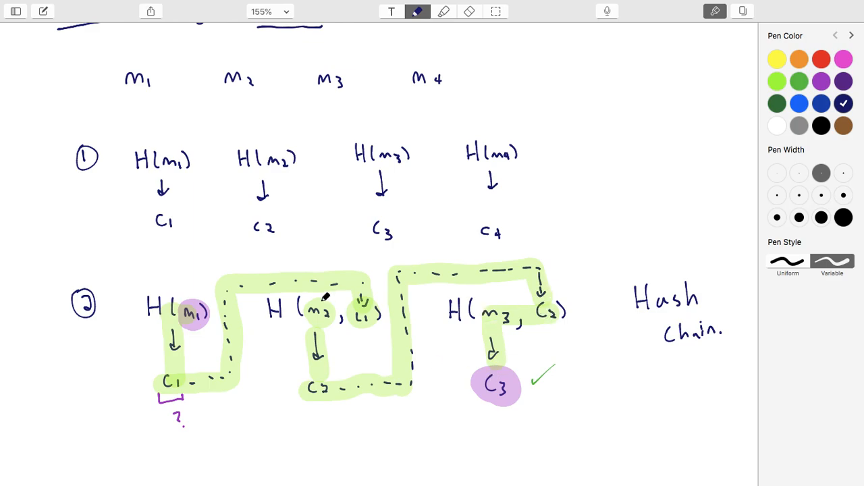
- Scroll down to empty page space below the hash chain diagram
{"action": "scroll", "scroll_direction": "down", "scroll_amount": 3}
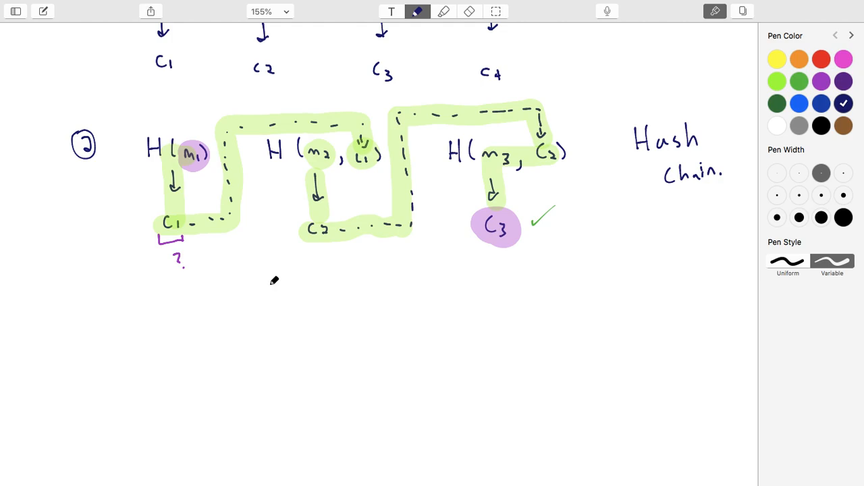
{"action": "mouse_move", "coordinate": [252, 271]}
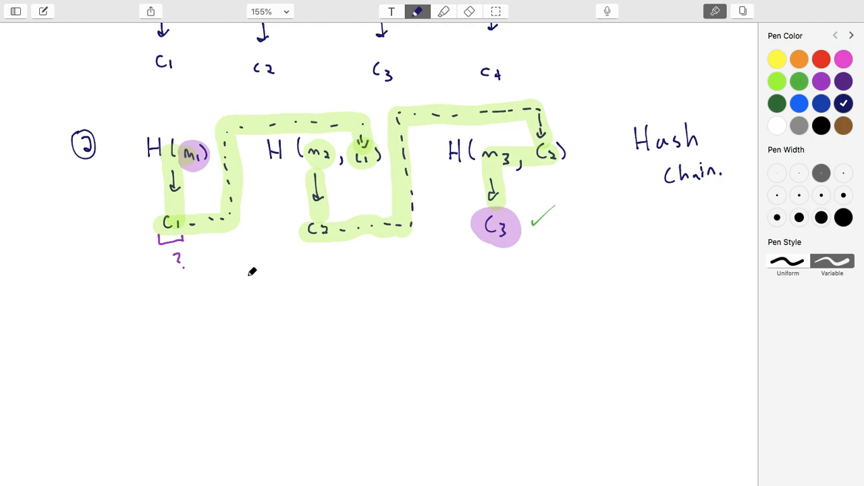
{"action": "mouse_move", "coordinate": [227, 246]}
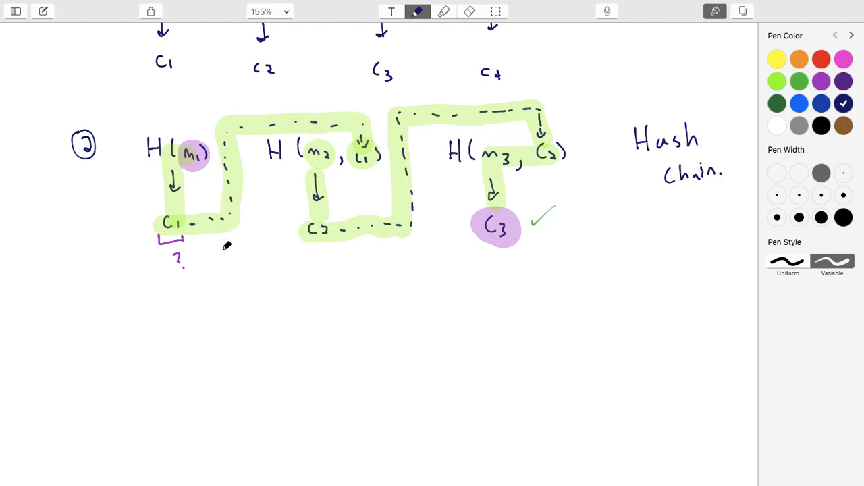
{"action": "mouse_move", "coordinate": [93, 318]}
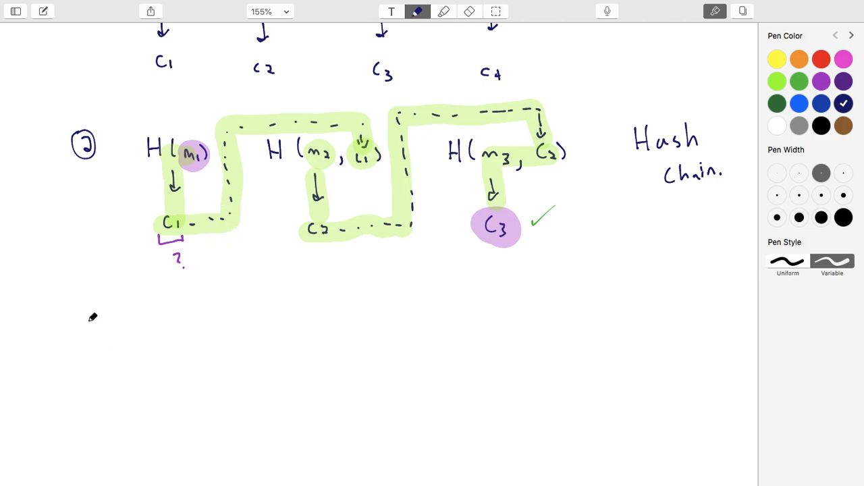
{"action": "scroll", "scroll_direction": "down", "scroll_amount": 3}
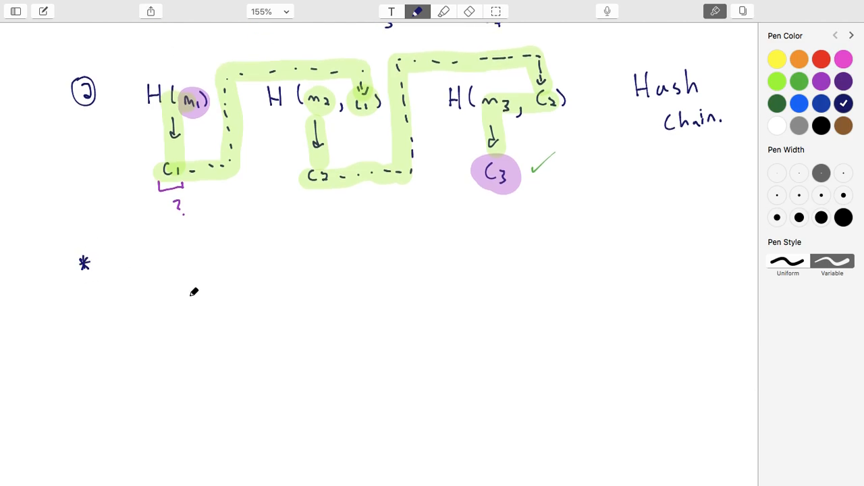
{"action": "mouse_move", "coordinate": [159, 277]}
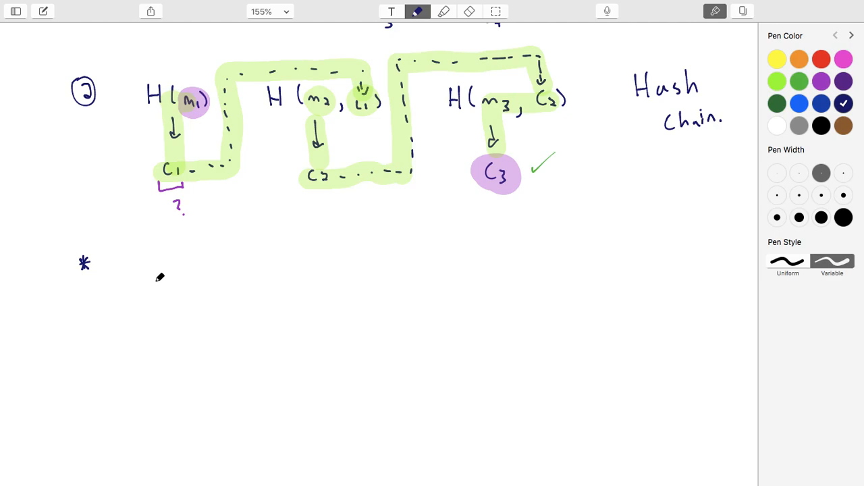
{"action": "mouse_move", "coordinate": [161, 277]}
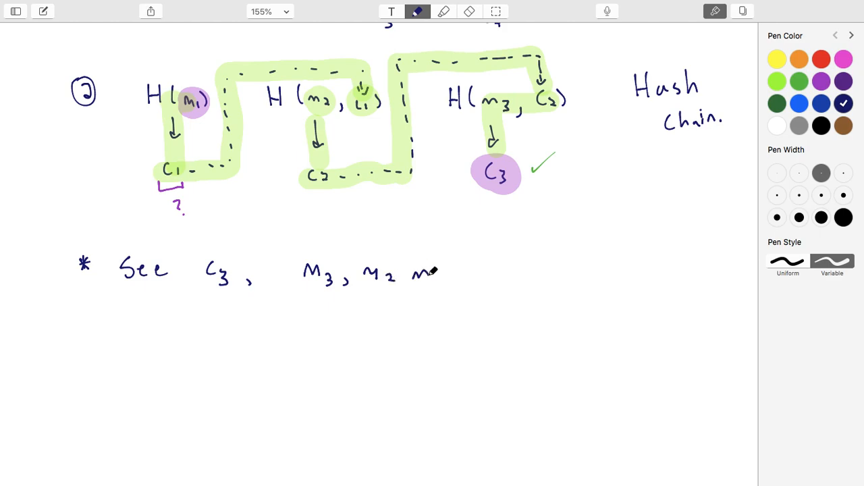
- Finish the first bullet: m3, m2, m1 are all 'locked in' to C3
{"action": "type", "text": "M1 a"}
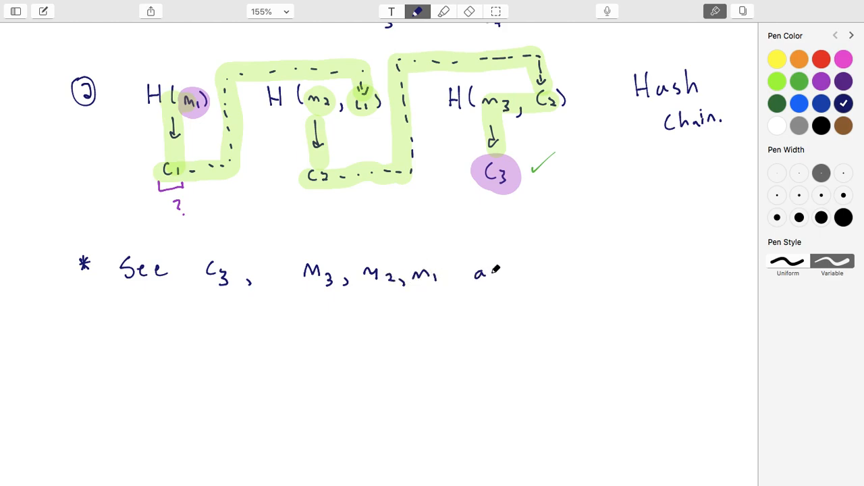
{"action": "type", "text": "are all"}
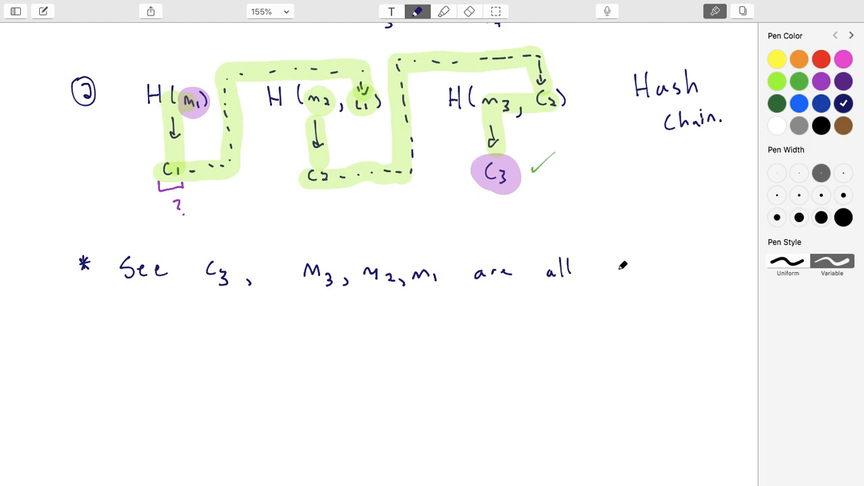
{"action": "left_click_drag", "start_coordinate": [614, 273], "coordinate": [675, 263]}
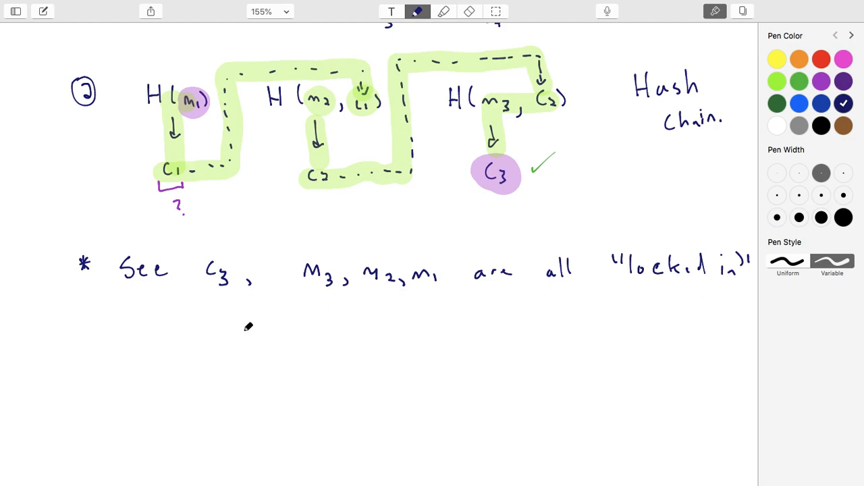
{"action": "left_click", "coordinate": [470, 10]}
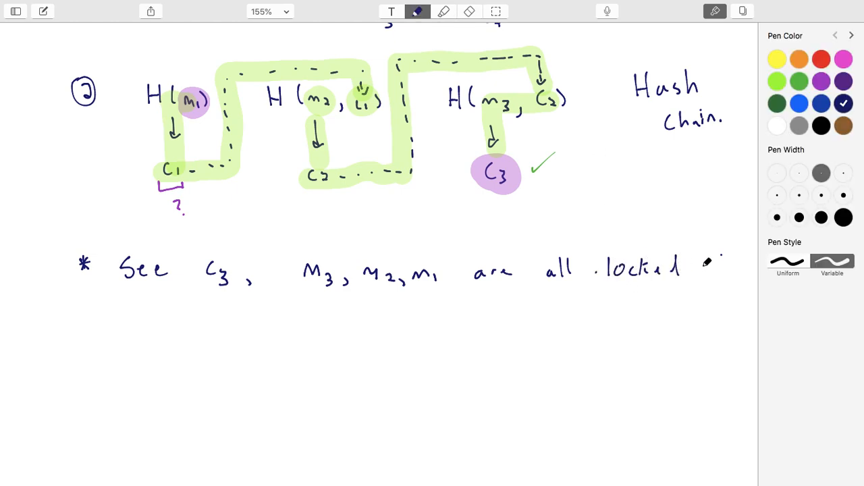
- Write the second bullet: they cannot be changed or re-ordered
{"action": "type", "text": "in"}
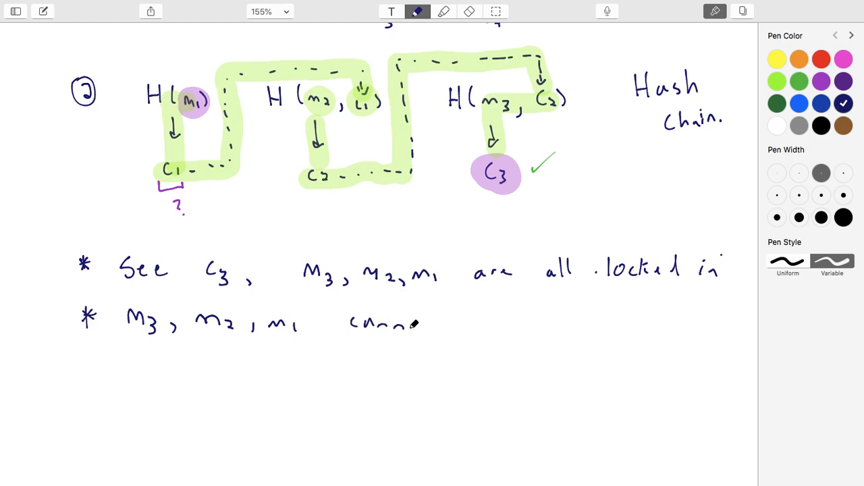
{"action": "type", "text": "t"}
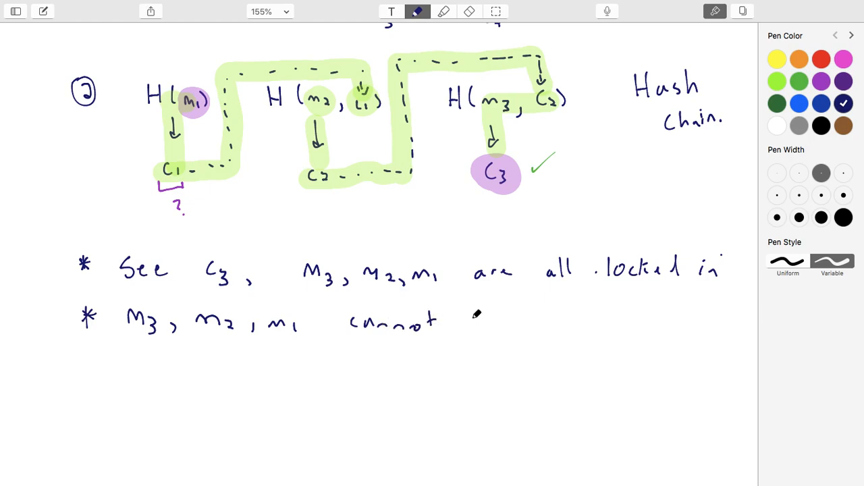
{"action": "type", "text": "be c"}
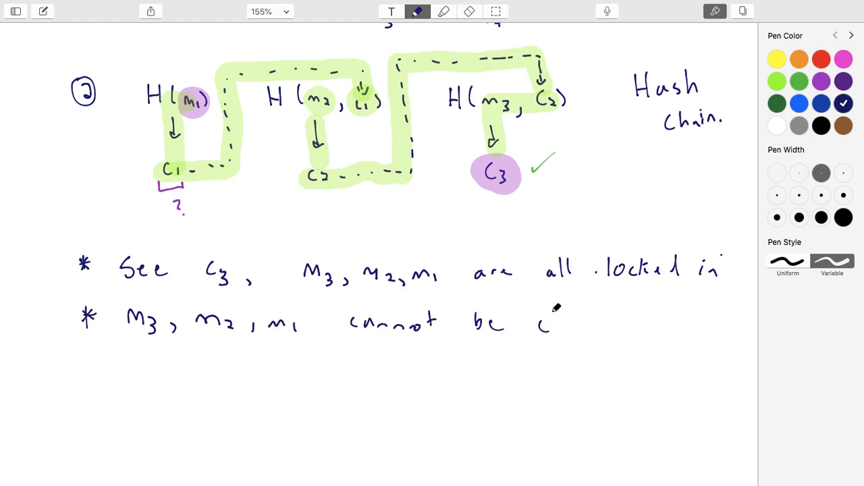
{"action": "type", "text": "changed o"}
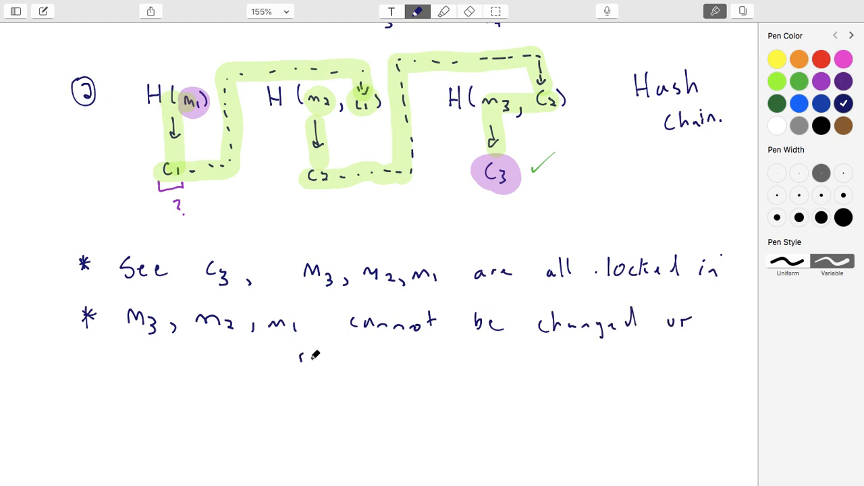
{"action": "type", "text": "re-ordered."}
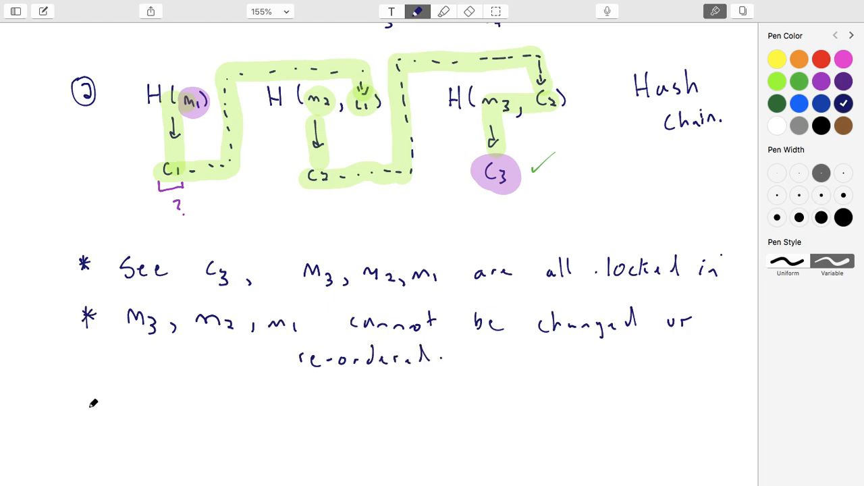
- Mark a third asterisk bullet below the notes and scroll for space
{"action": "left_click", "coordinate": [86, 394]}
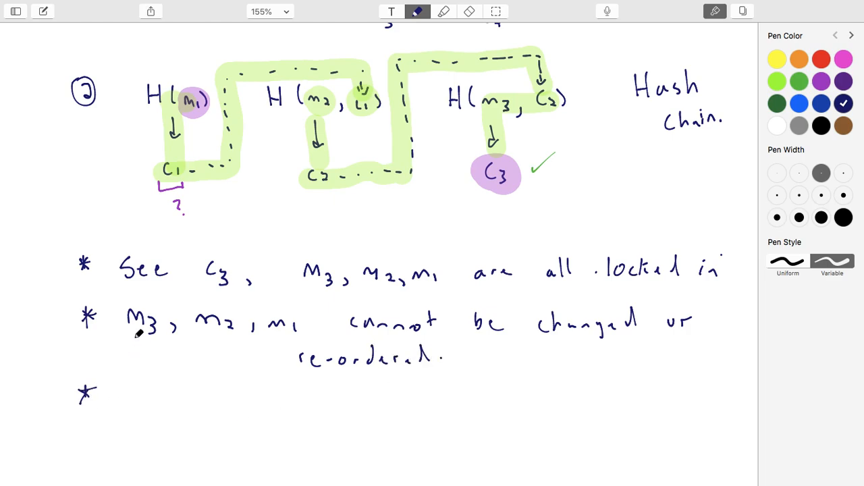
{"action": "scroll", "scroll_direction": "down", "scroll_amount": 3}
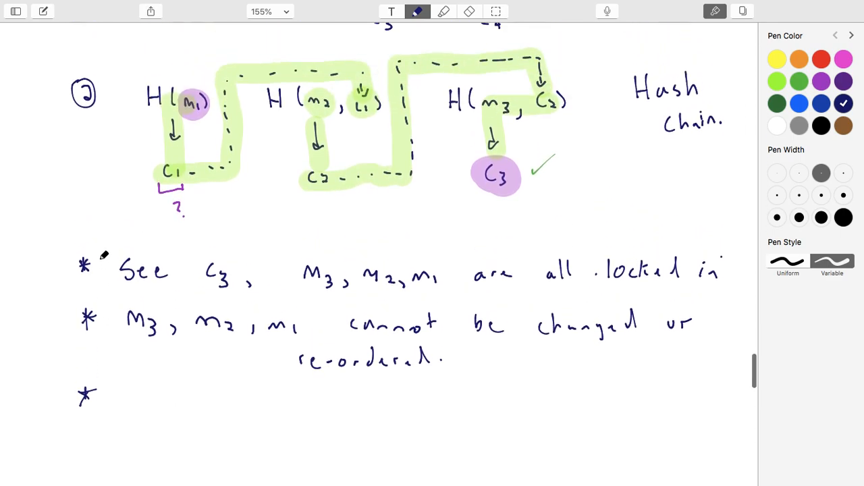
{"action": "scroll", "scroll_direction": "down", "scroll_amount": 3}
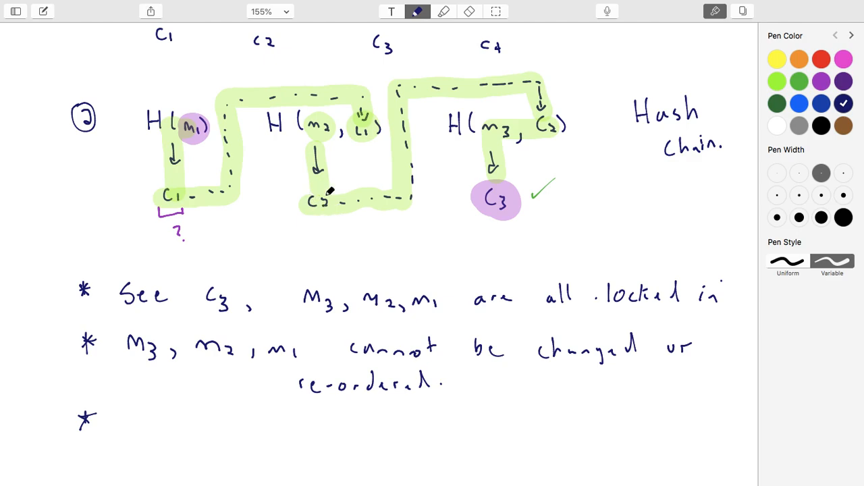
{"action": "mouse_move", "coordinate": [327, 197]}
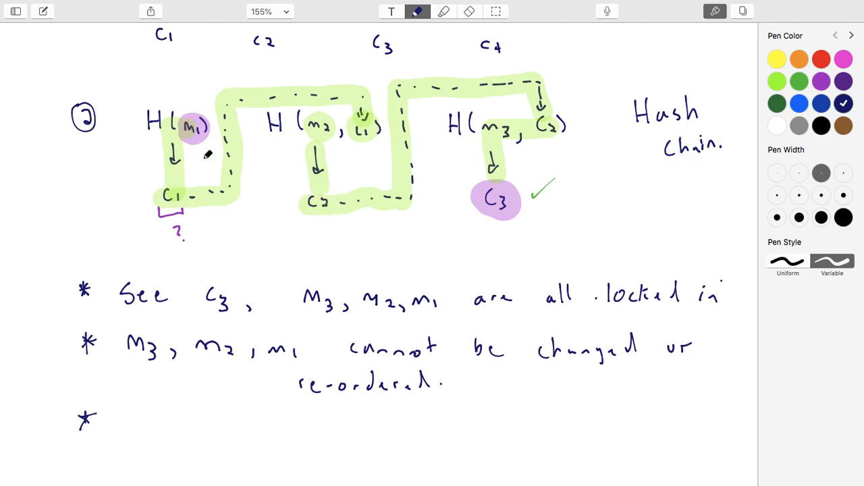
{"action": "mouse_move", "coordinate": [511, 162]}
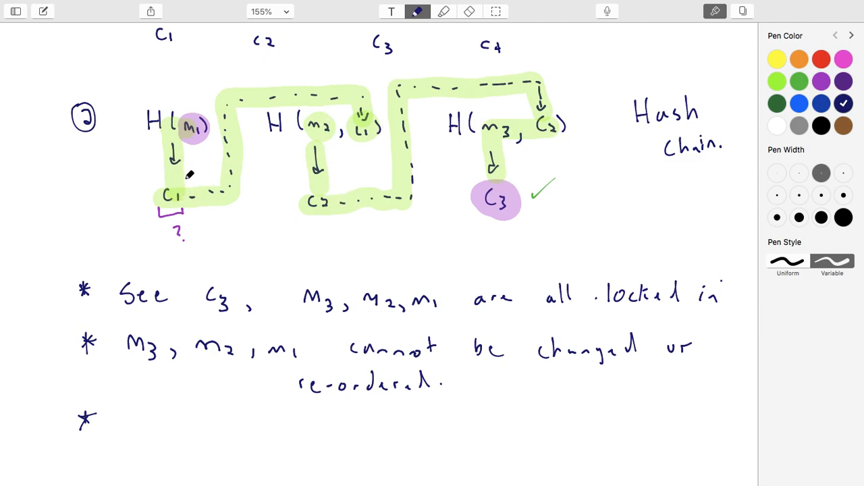
{"action": "mouse_move", "coordinate": [326, 170]}
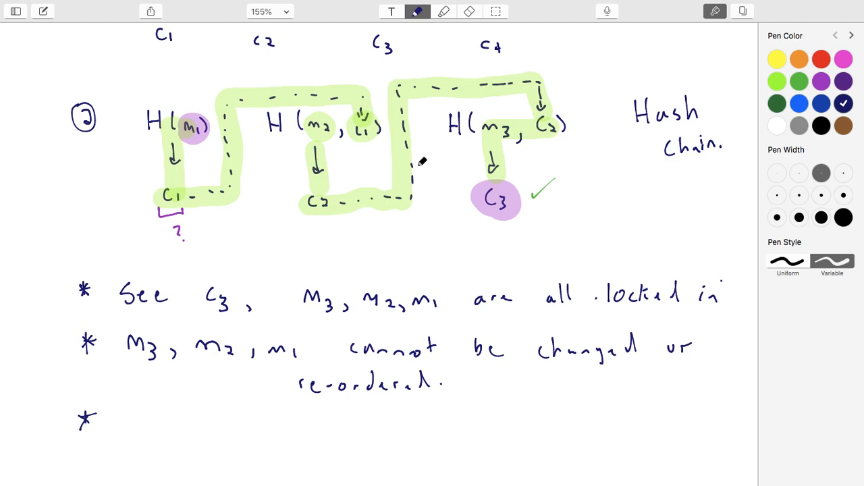
{"action": "scroll", "scroll_direction": "down", "scroll_amount": 3}
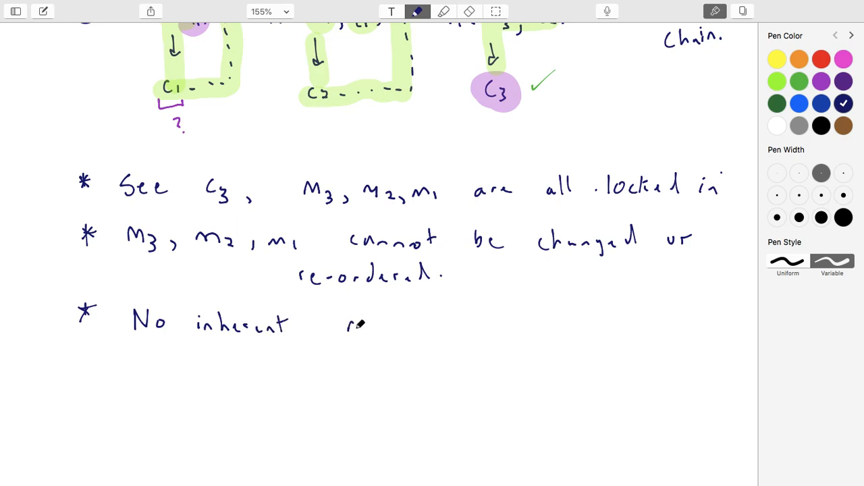
- Handwrite 'No inherent notion of time, chain can grow almost instantly.' after the third asterisk
{"action": "type", "text": "not un"}
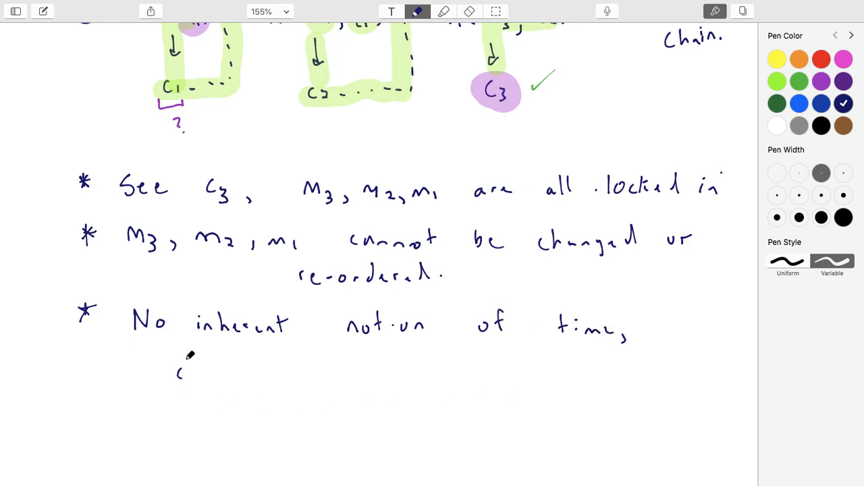
{"action": "type", "text": "chain co"}
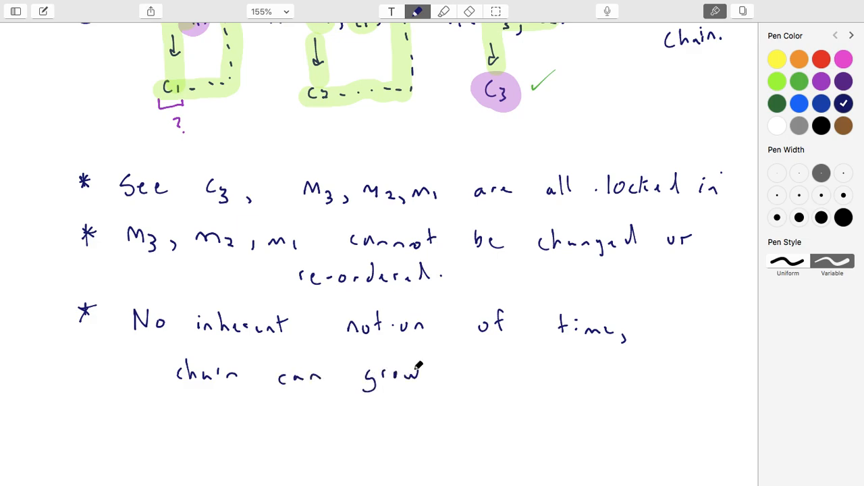
{"action": "mouse_move", "coordinate": [481, 374]}
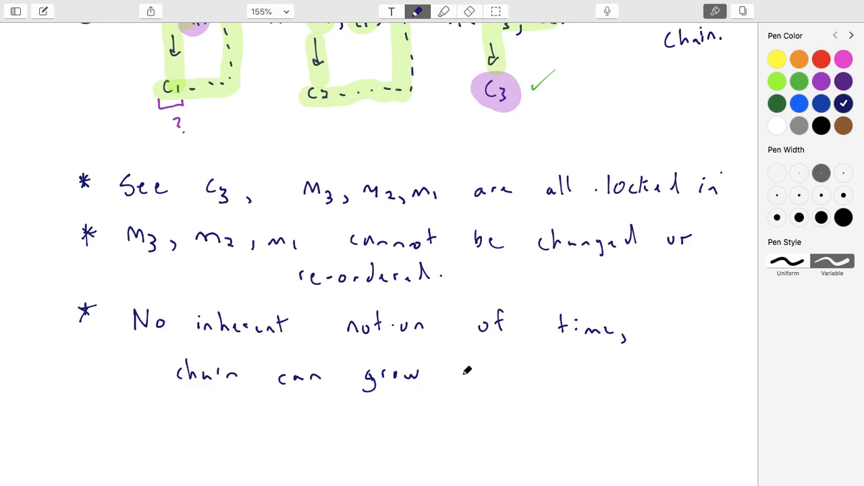
{"action": "left_click_drag", "start_coordinate": [459, 375], "coordinate": [519, 370]}
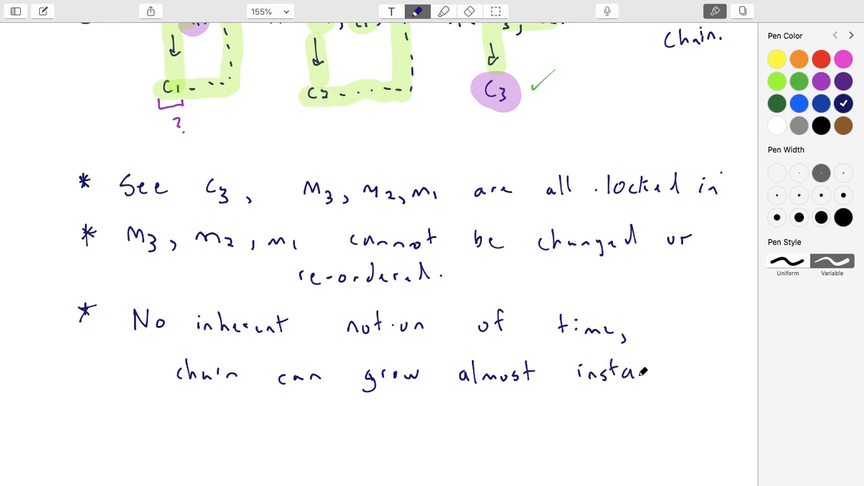
{"action": "type", "text": "nt"}
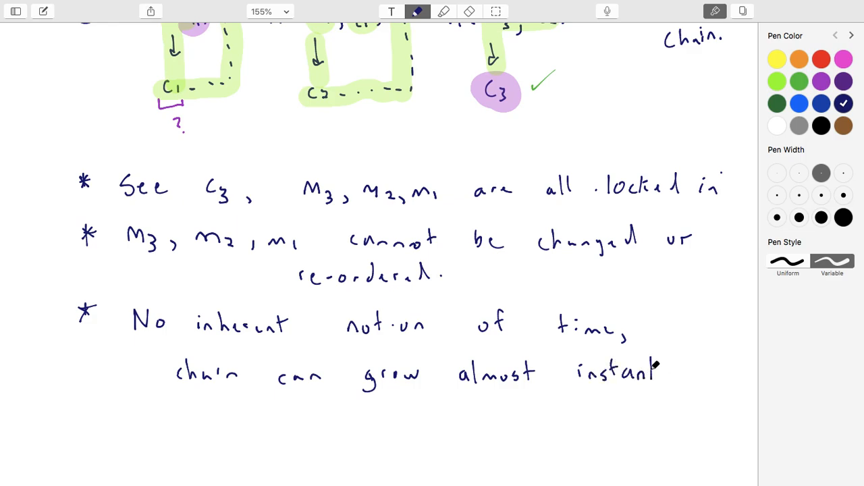
{"action": "type", "text": "ly."}
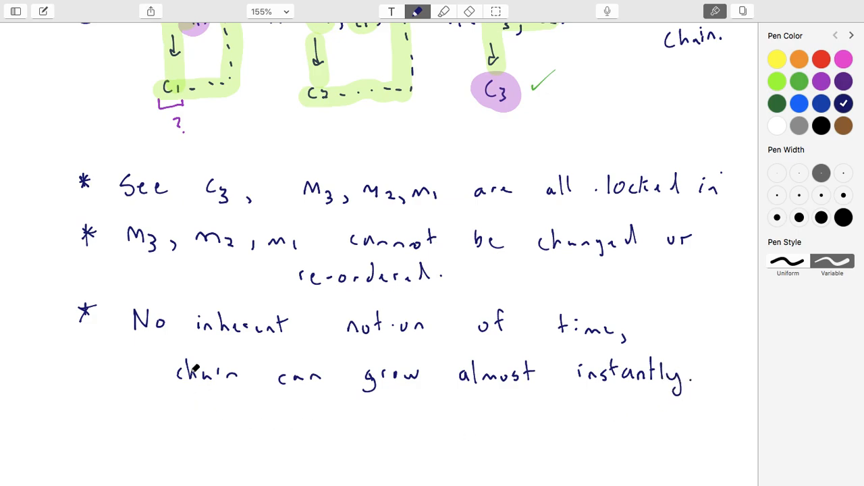
{"action": "scroll", "scroll_direction": "down", "scroll_amount": 3}
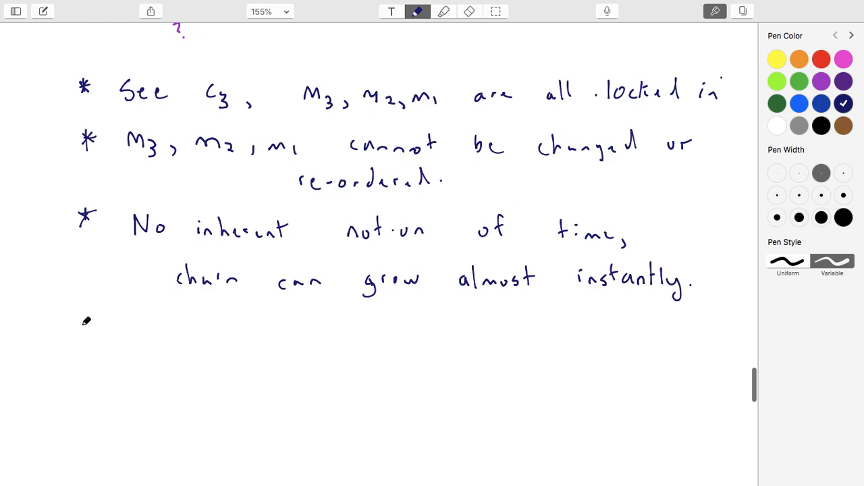
- Draw a fourth asterisk bullet and handwrite 'Use case:' beside it
{"action": "left_click_drag", "start_coordinate": [86, 335], "coordinate": [97, 340]}
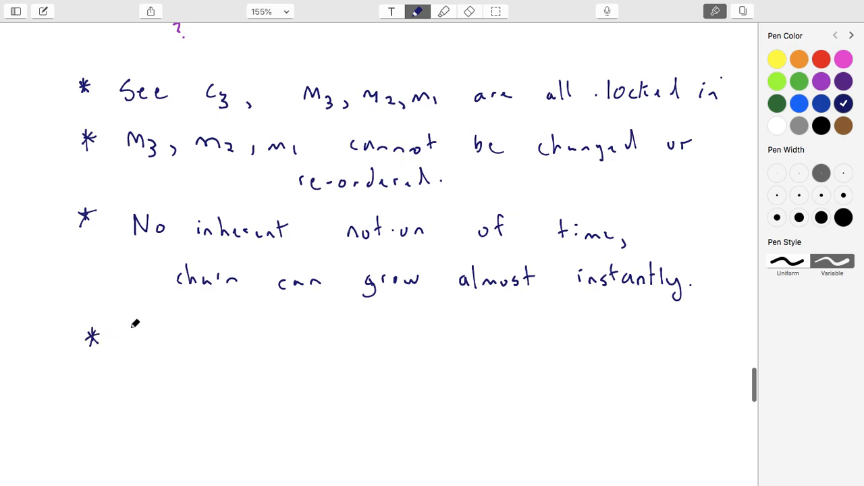
{"action": "left_click_drag", "start_coordinate": [129, 338], "coordinate": [243, 337]}
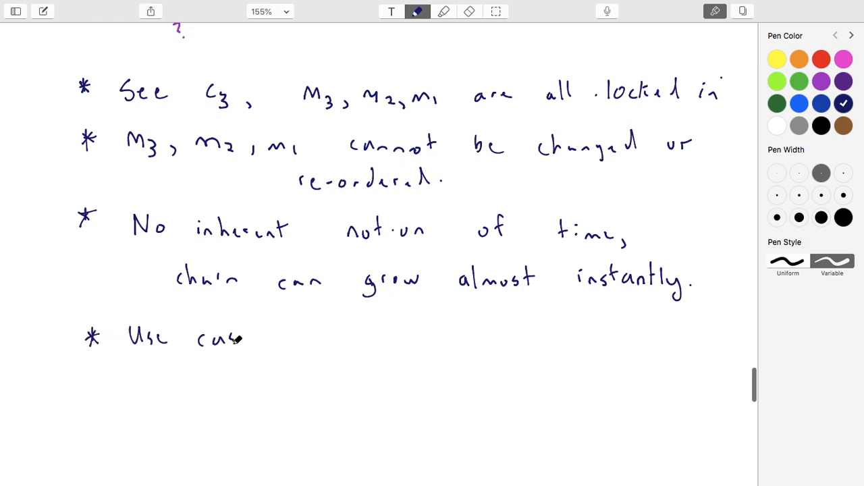
{"action": "left_click_drag", "start_coordinate": [229, 338], "coordinate": [257, 337]}
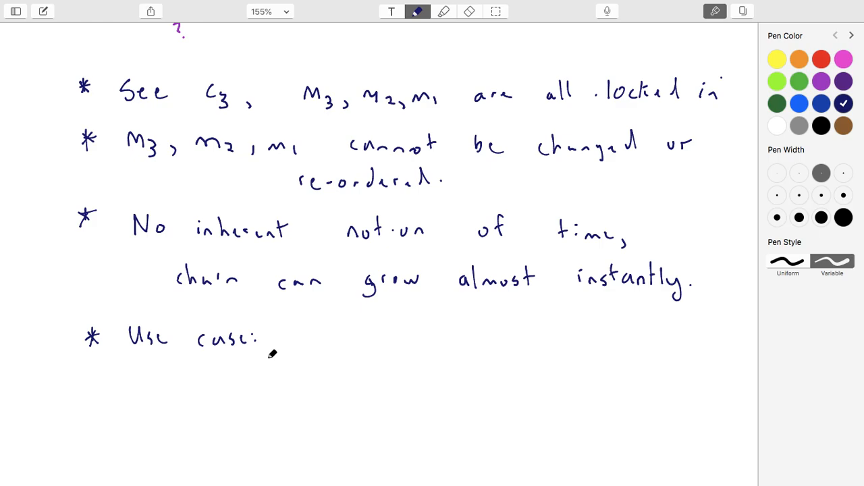
{"action": "mouse_move", "coordinate": [346, 310]}
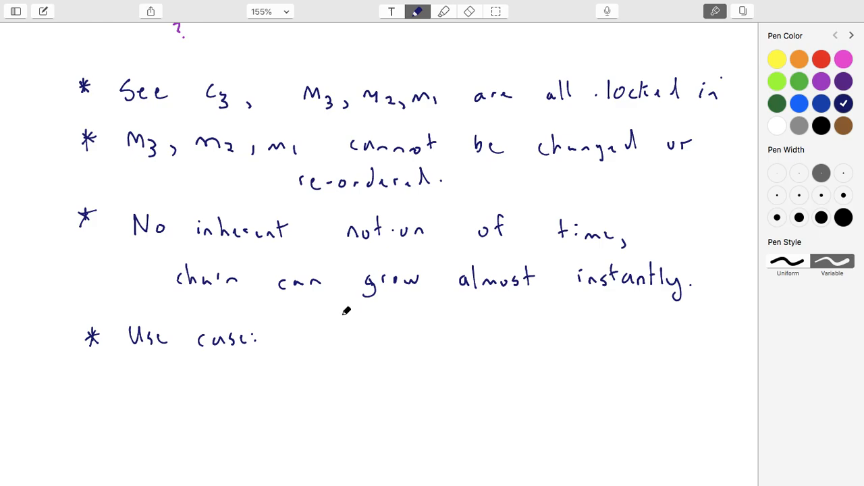
{"action": "scroll", "scroll_direction": "down", "scroll_amount": 3}
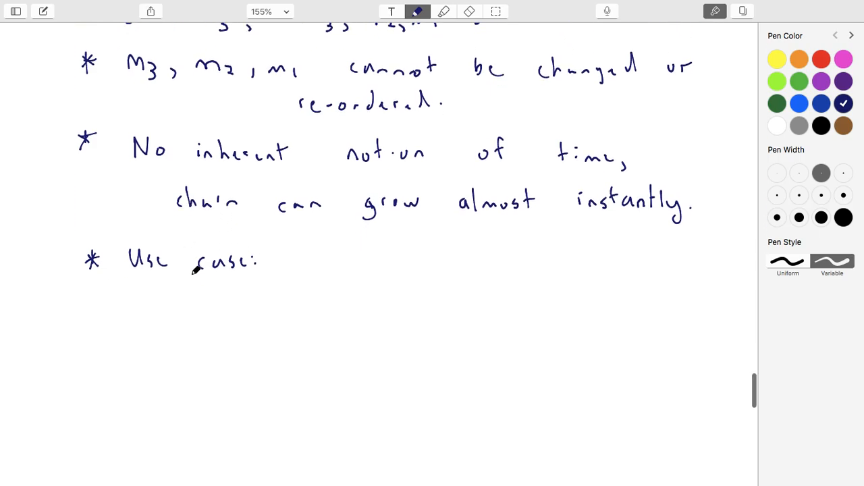
{"action": "scroll", "scroll_direction": "down", "scroll_amount": 3}
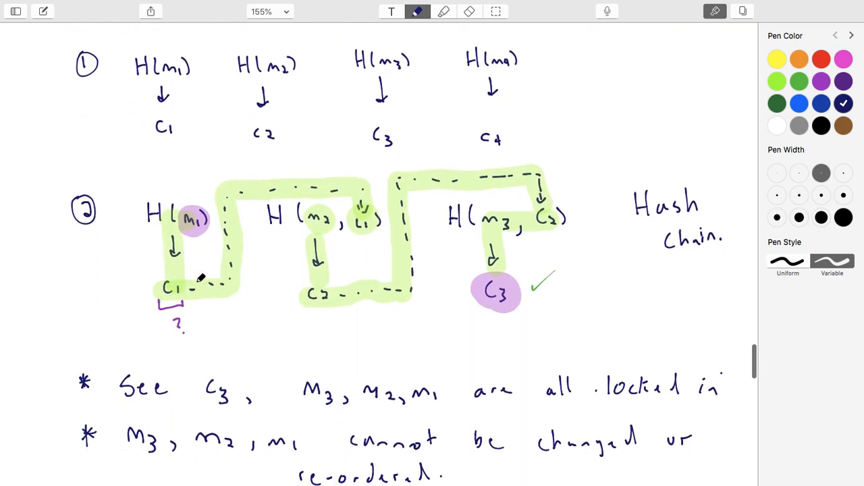
{"action": "mouse_move", "coordinate": [334, 313]}
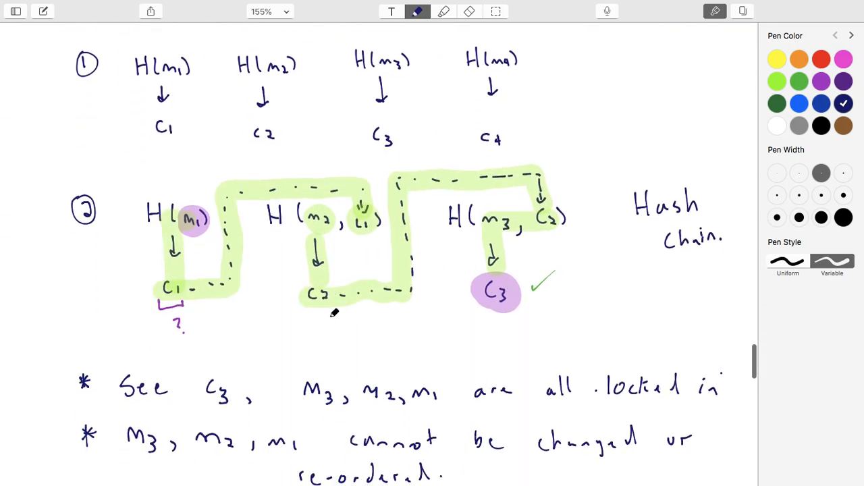
{"action": "scroll", "scroll_direction": "down", "scroll_amount": 3}
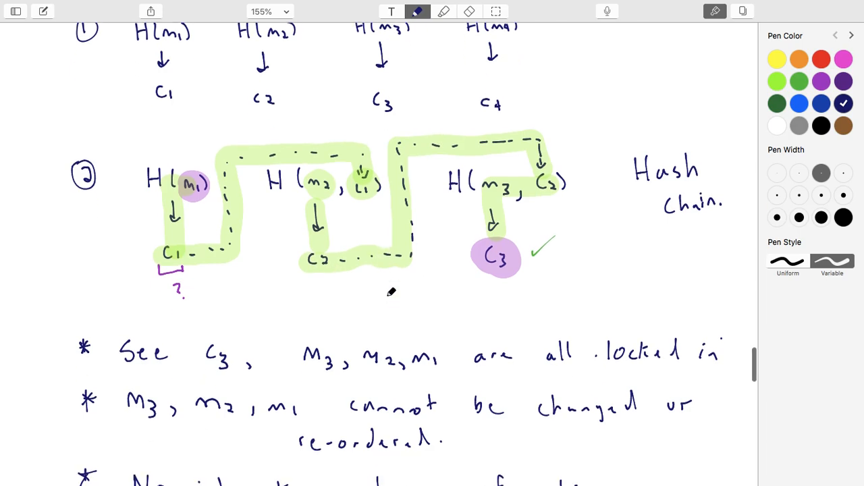
{"action": "scroll", "scroll_direction": "down", "scroll_amount": 3}
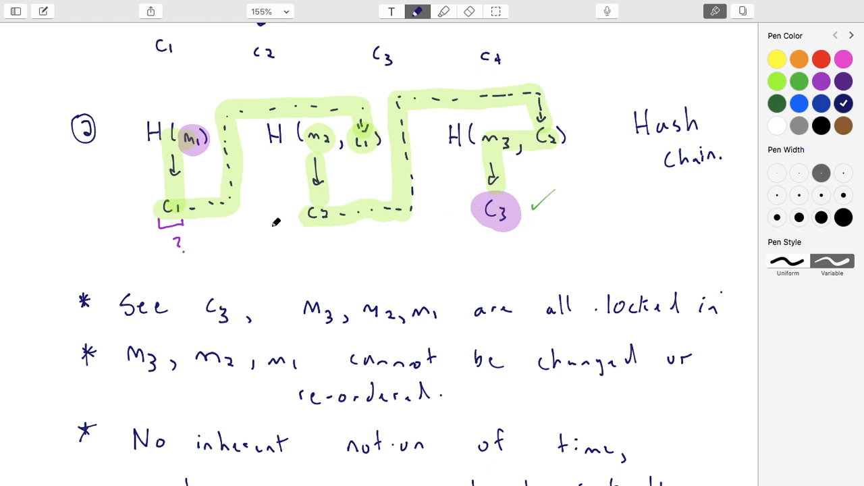
{"action": "mouse_move", "coordinate": [489, 232]}
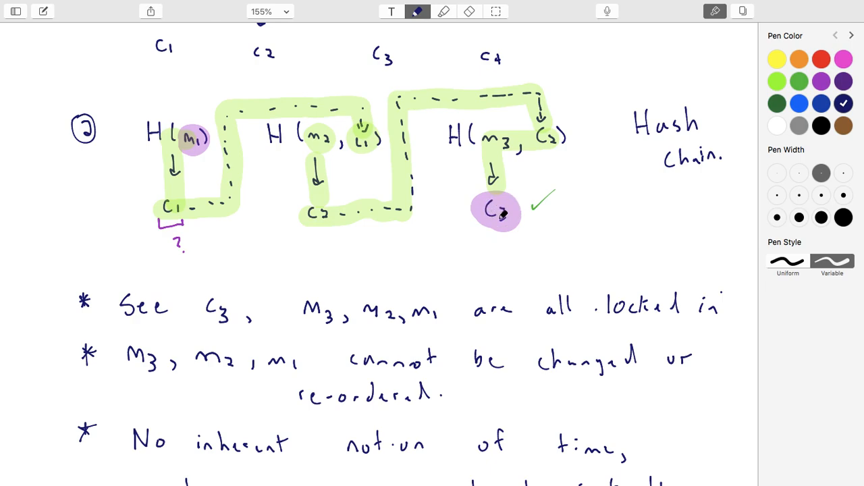
{"action": "mouse_move", "coordinate": [338, 146]}
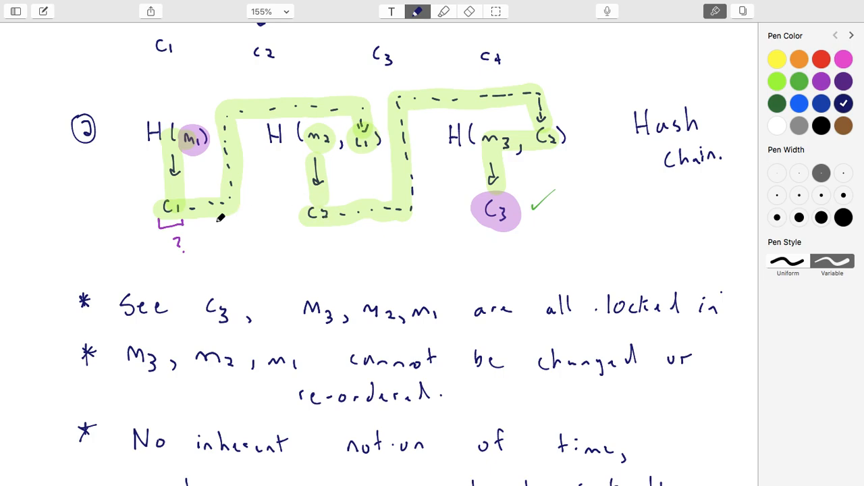
{"action": "scroll", "scroll_direction": "down", "scroll_amount": 3}
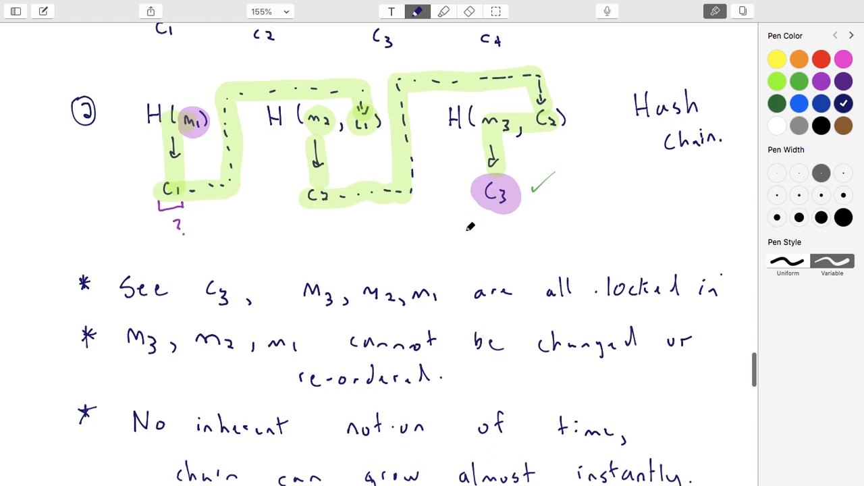
{"action": "scroll", "scroll_direction": "down", "scroll_amount": 3}
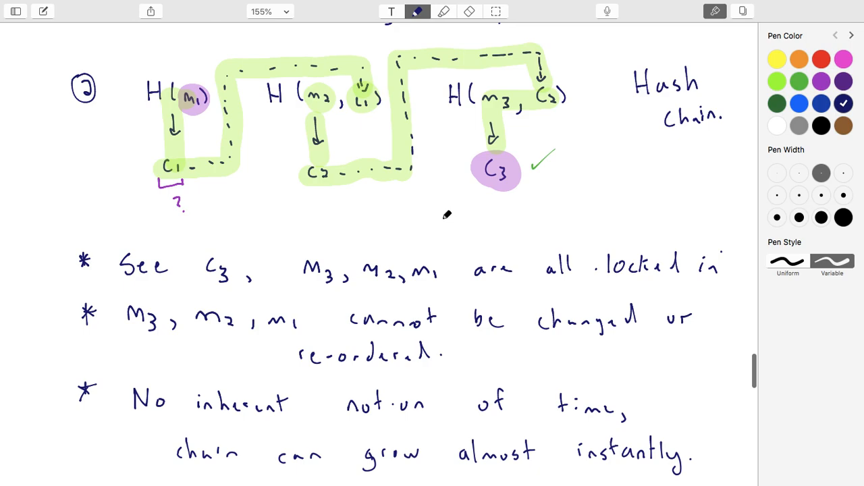
{"action": "mouse_move", "coordinate": [397, 219]}
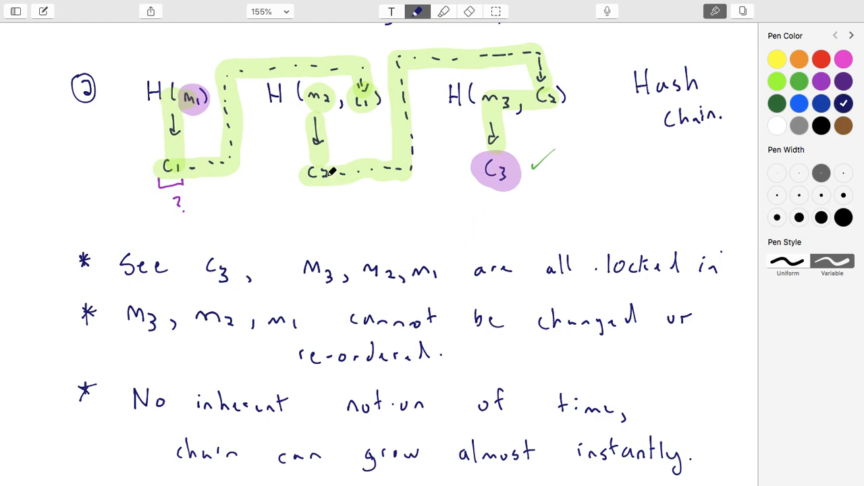
- Handwrite 'Linked Time-stamping' in dark blue atop the next page and underline it
{"action": "scroll", "scroll_direction": "down", "scroll_amount": 3}
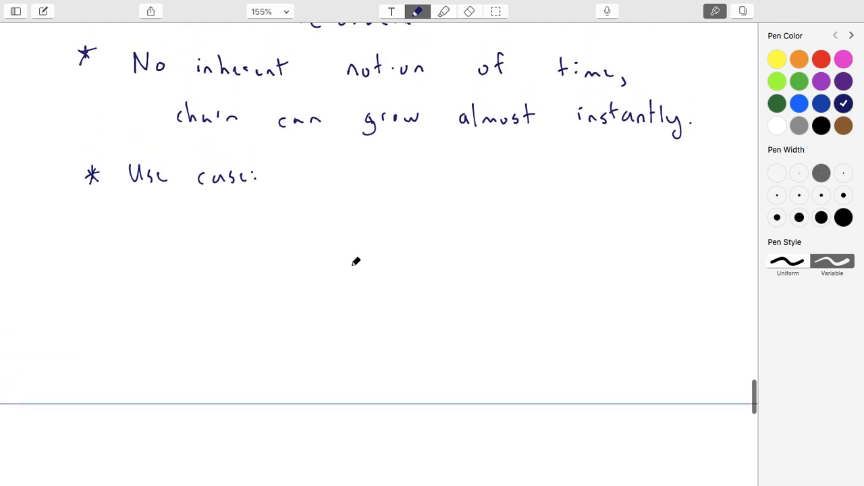
{"action": "mouse_move", "coordinate": [344, 282]}
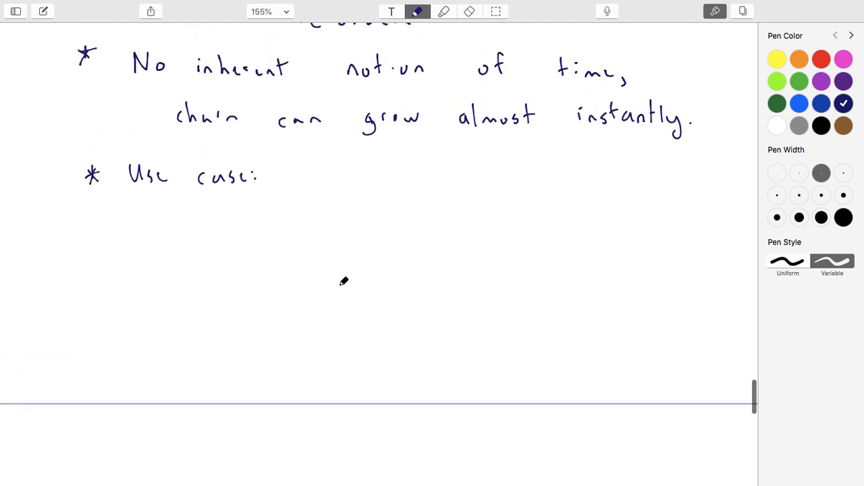
{"action": "scroll", "scroll_direction": "down", "scroll_amount": 3}
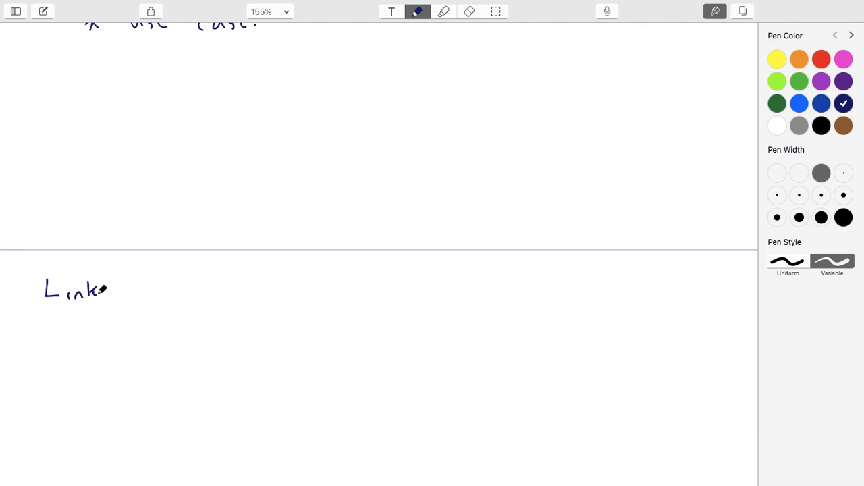
{"action": "left_click_drag", "start_coordinate": [106, 290], "coordinate": [135, 291]}
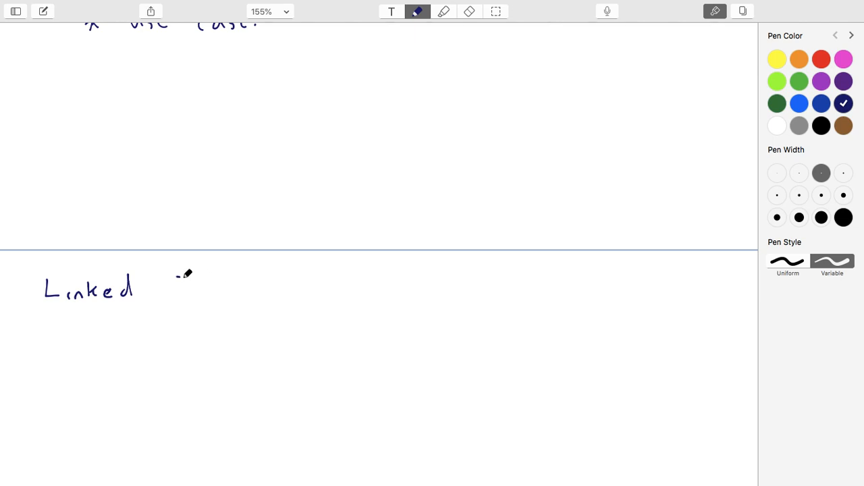
{"action": "left_click_drag", "start_coordinate": [175, 283], "coordinate": [267, 290]}
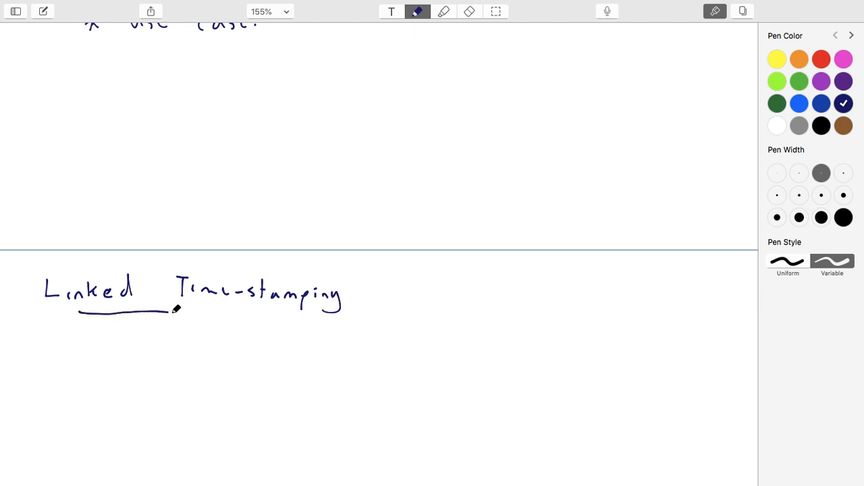
{"action": "left_click_drag", "start_coordinate": [172, 310], "coordinate": [273, 309]}
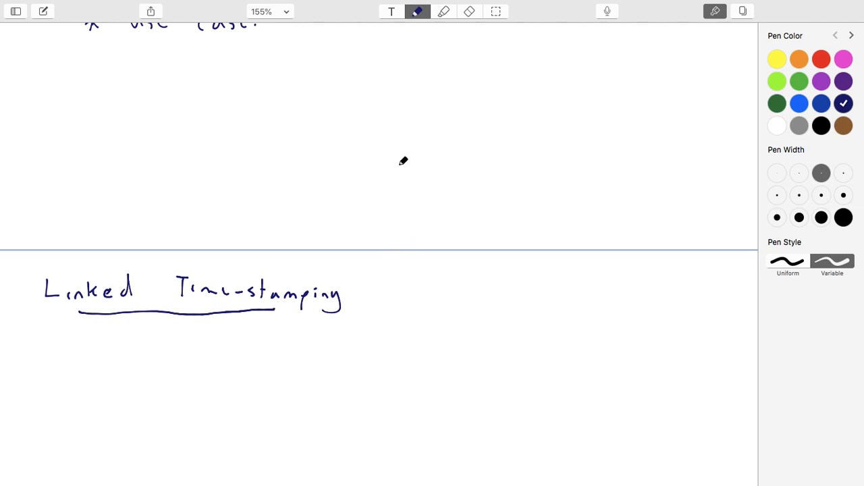
{"action": "scroll", "scroll_direction": "down", "scroll_amount": 3}
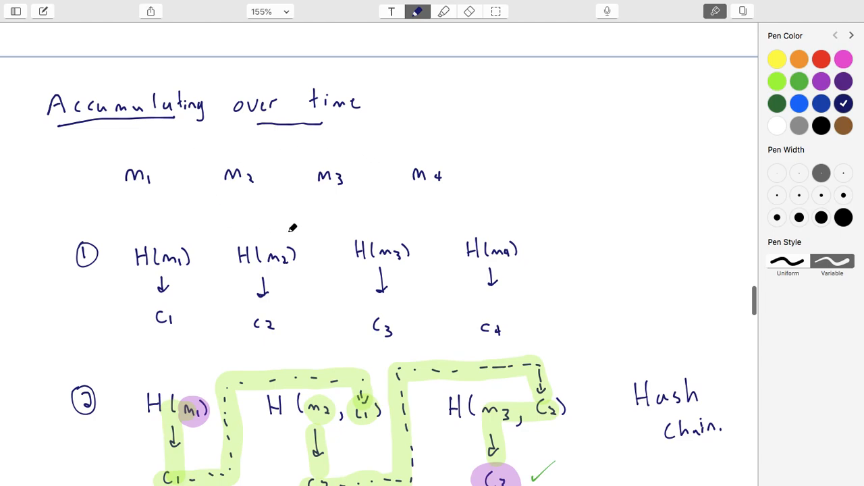
{"action": "mouse_move", "coordinate": [300, 184]}
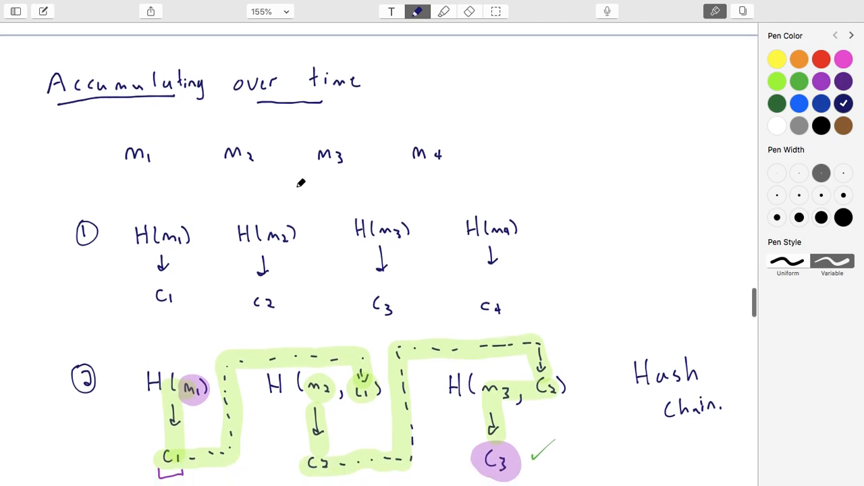
{"action": "scroll", "scroll_direction": "down", "scroll_amount": 3}
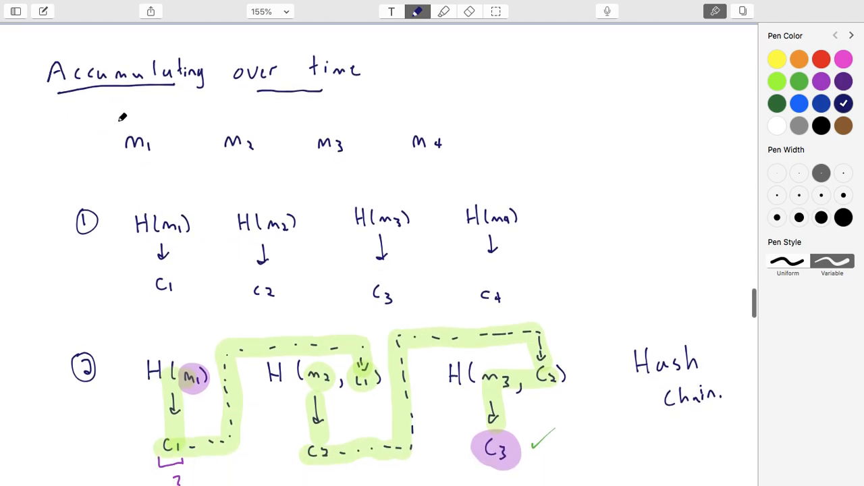
{"action": "mouse_move", "coordinate": [160, 170]}
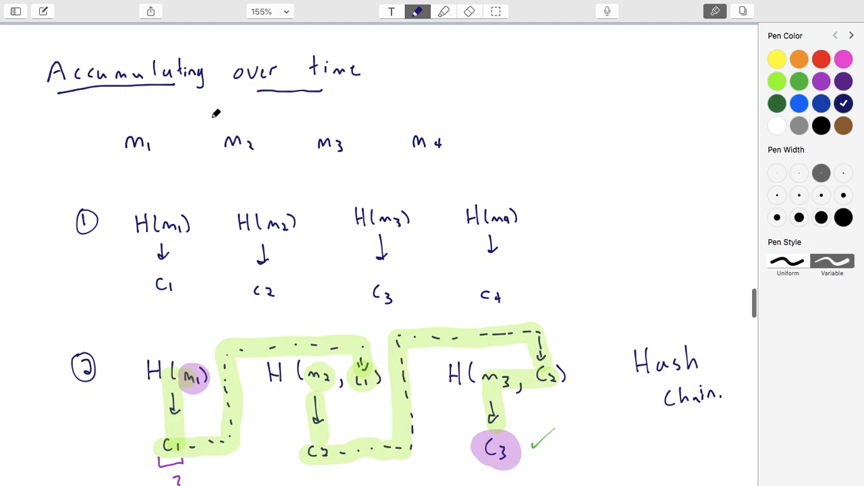
{"action": "mouse_move", "coordinate": [372, 157]}
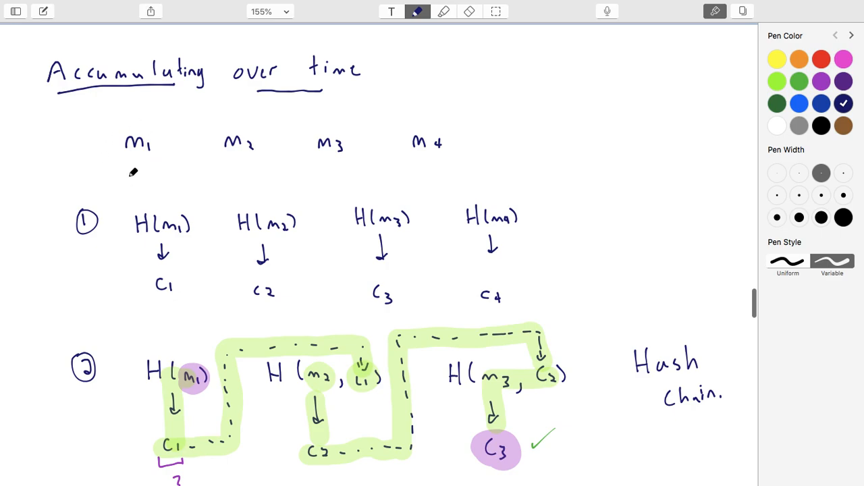
{"action": "mouse_move", "coordinate": [392, 129]}
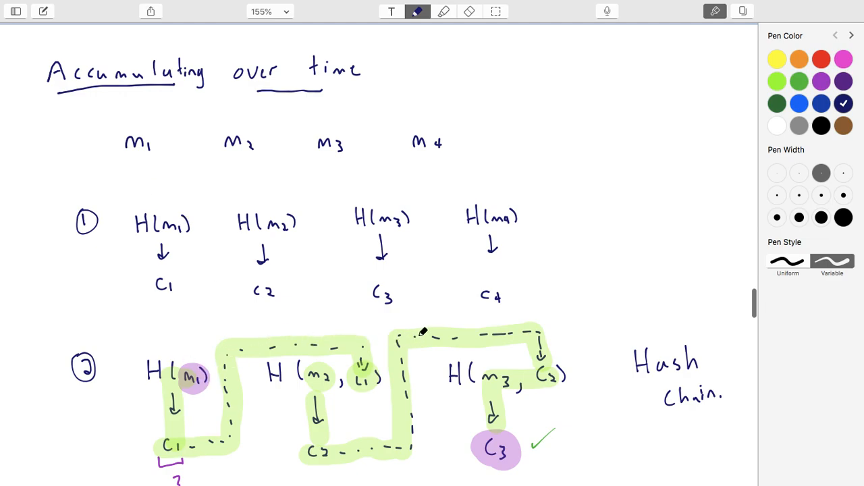
{"action": "mouse_move", "coordinate": [443, 153]}
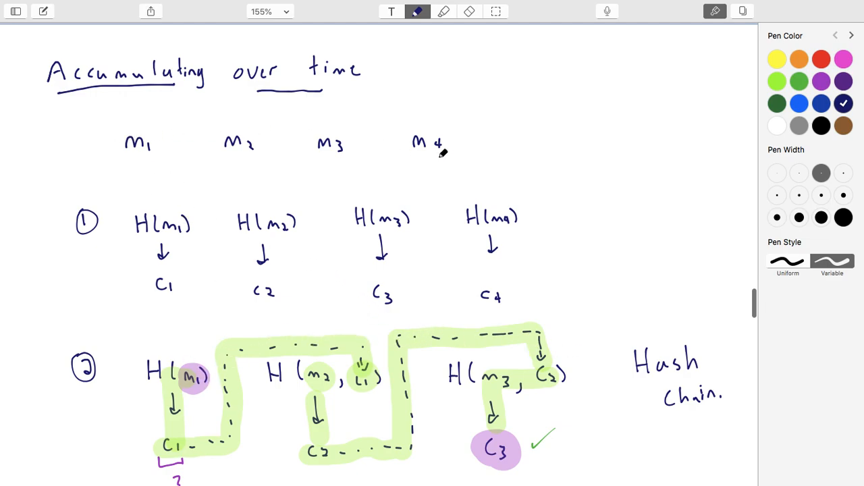
{"action": "scroll", "scroll_direction": "down", "scroll_amount": 3}
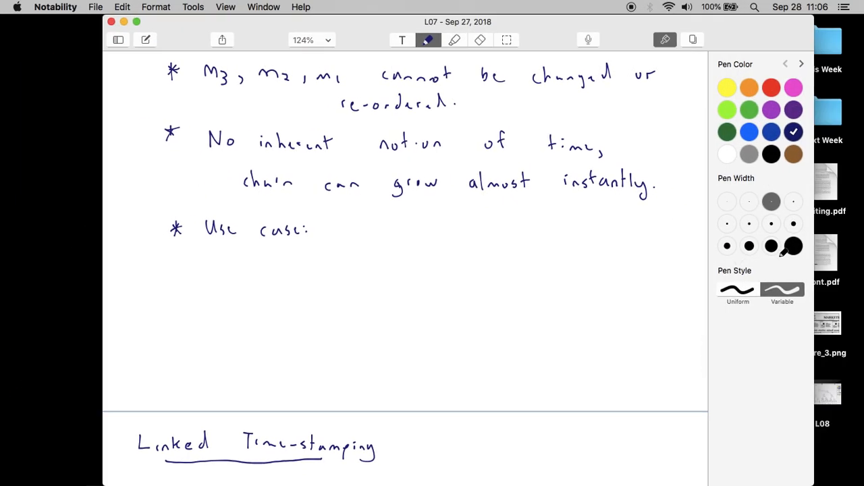
- Paste the Guardtime newspaper clipping next to the 'Use case:' bullet
{"action": "left_click", "coordinate": [794, 246]}
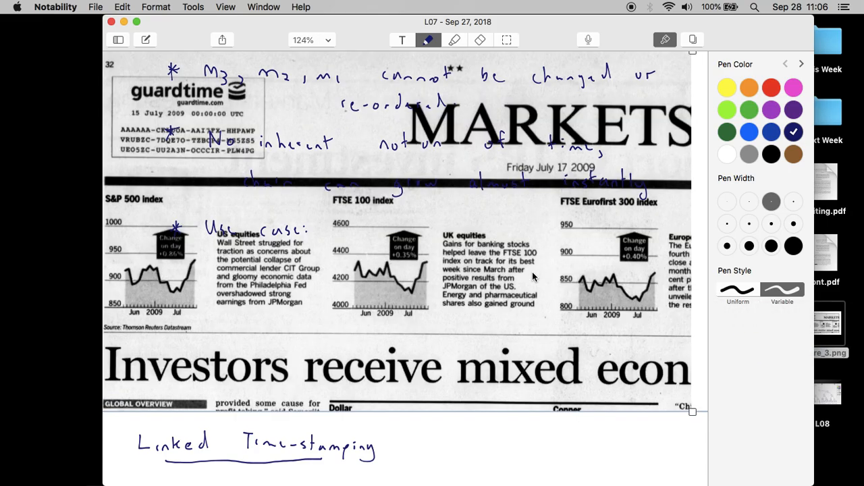
{"action": "mouse_move", "coordinate": [690, 411]}
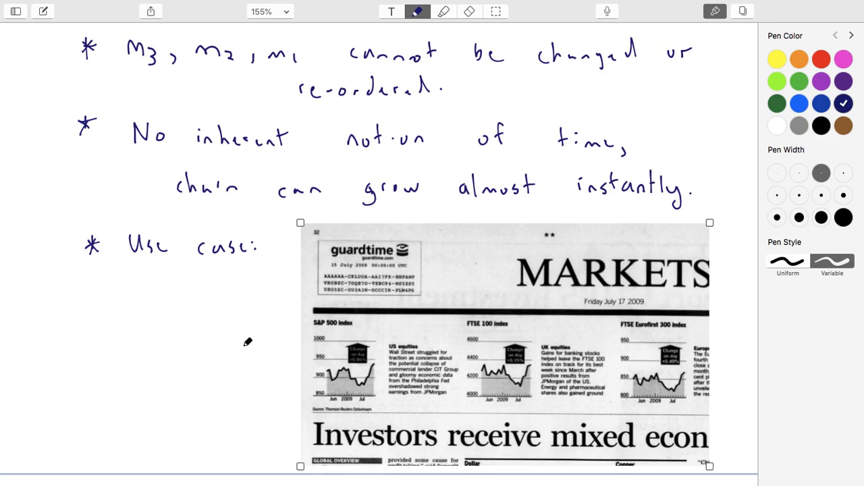
{"action": "mouse_move", "coordinate": [241, 341]}
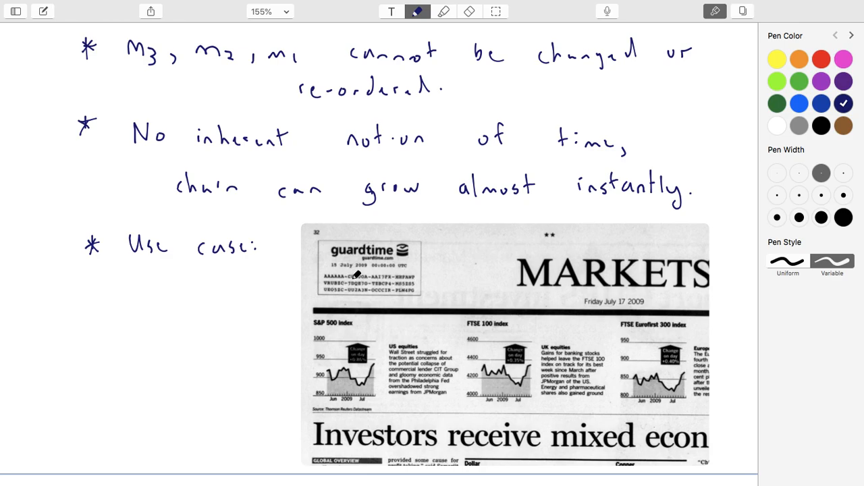
{"action": "scroll", "scroll_direction": "down", "scroll_amount": 3}
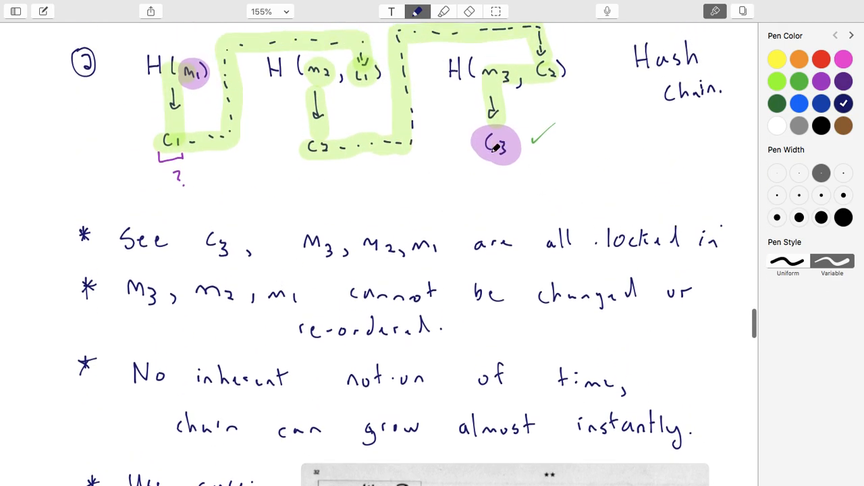
{"action": "scroll", "scroll_direction": "down", "scroll_amount": 3}
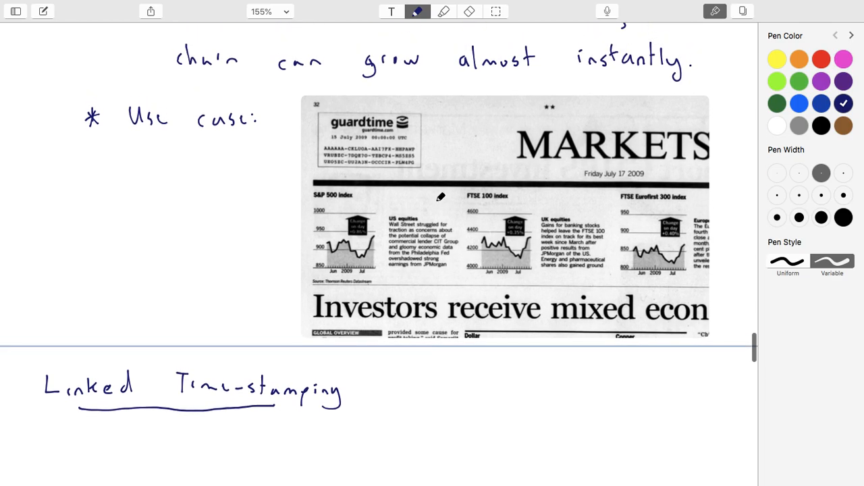
{"action": "scroll", "scroll_direction": "down", "scroll_amount": 3}
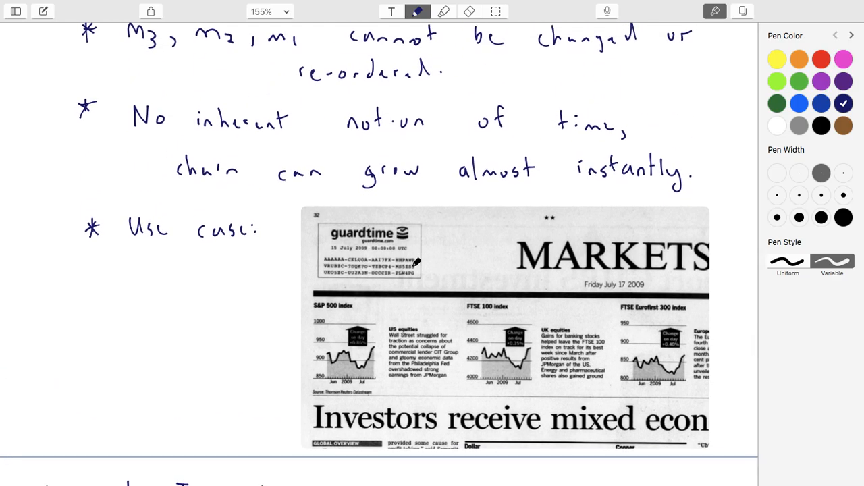
{"action": "scroll", "scroll_direction": "down", "scroll_amount": 3}
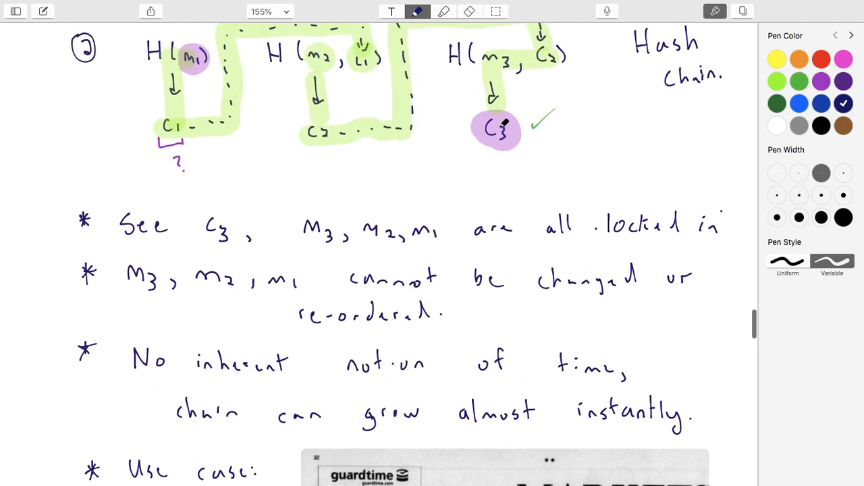
{"action": "scroll", "scroll_direction": "down", "scroll_amount": 3}
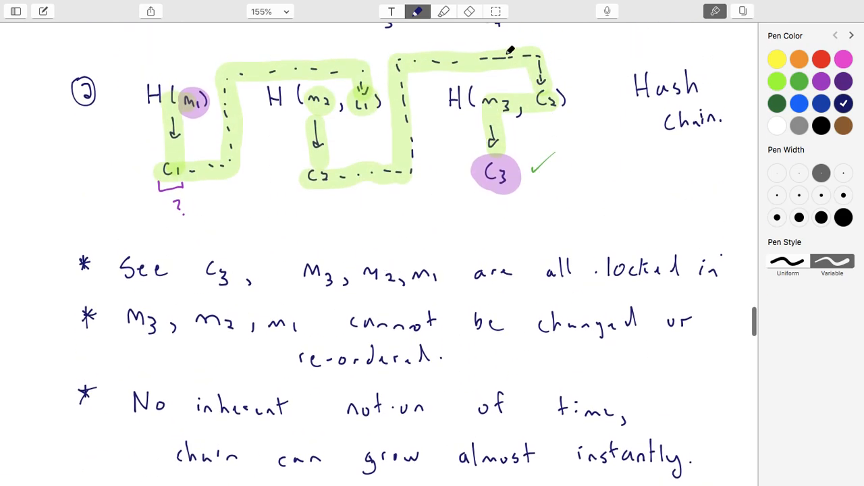
{"action": "mouse_move", "coordinate": [410, 233]}
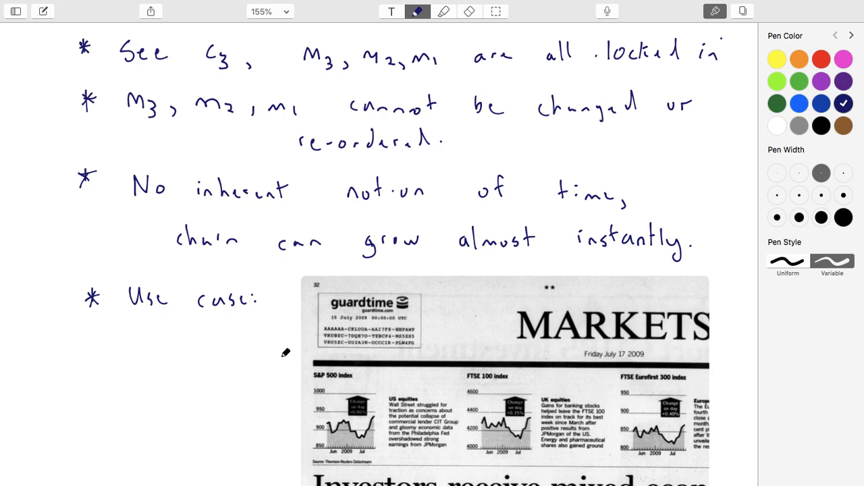
{"action": "mouse_move", "coordinate": [289, 341]}
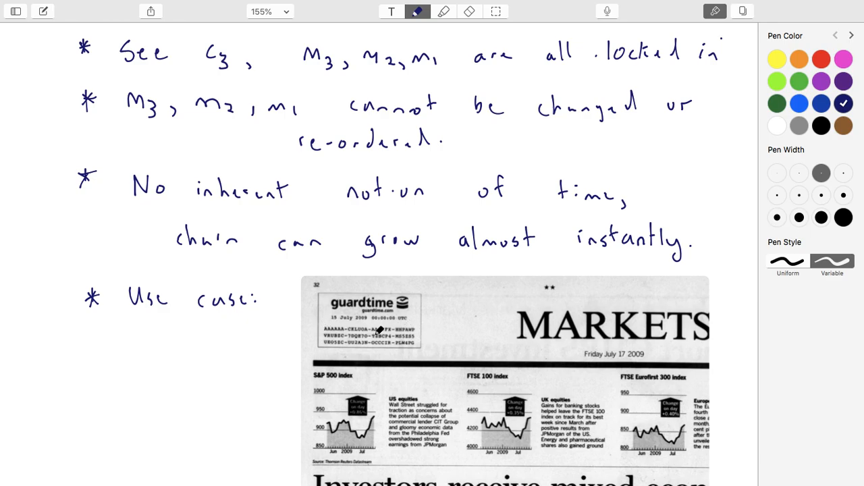
{"action": "mouse_move", "coordinate": [754, 192]}
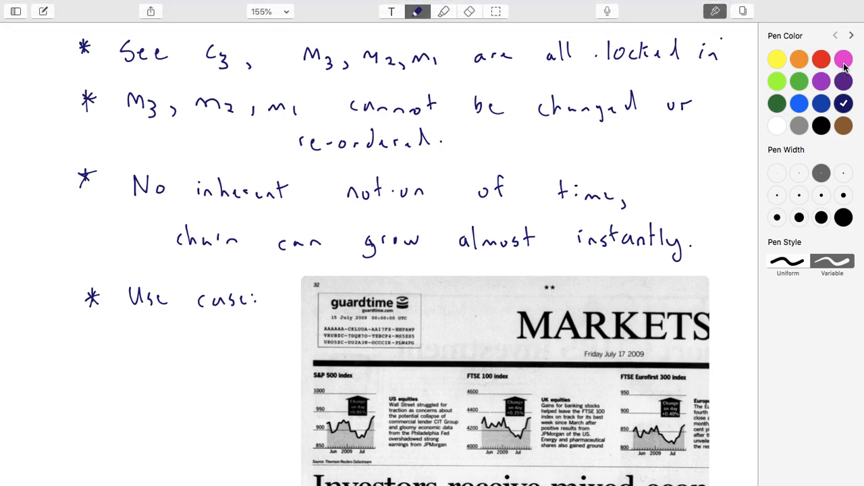
- In pink, circle the clipping's hash code and July 17, 2009 date, labelling the code 'C3'
{"action": "left_click", "coordinate": [843, 60]}
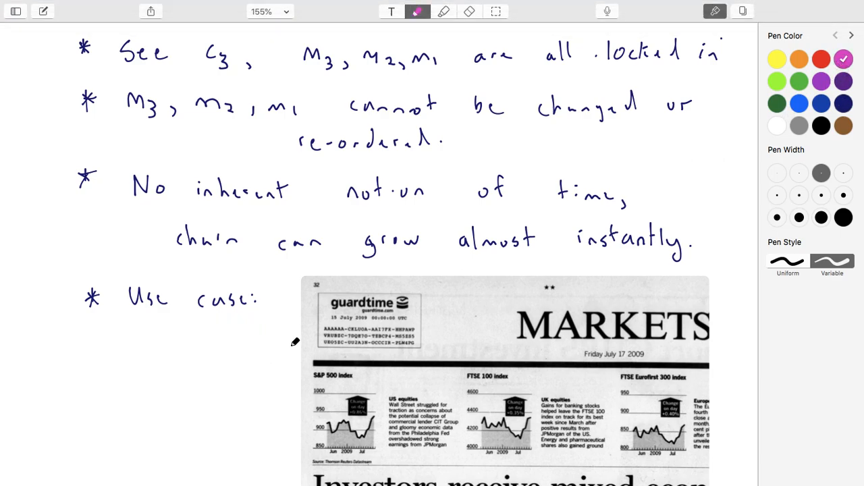
{"action": "left_click_drag", "start_coordinate": [297, 344], "coordinate": [389, 316]}
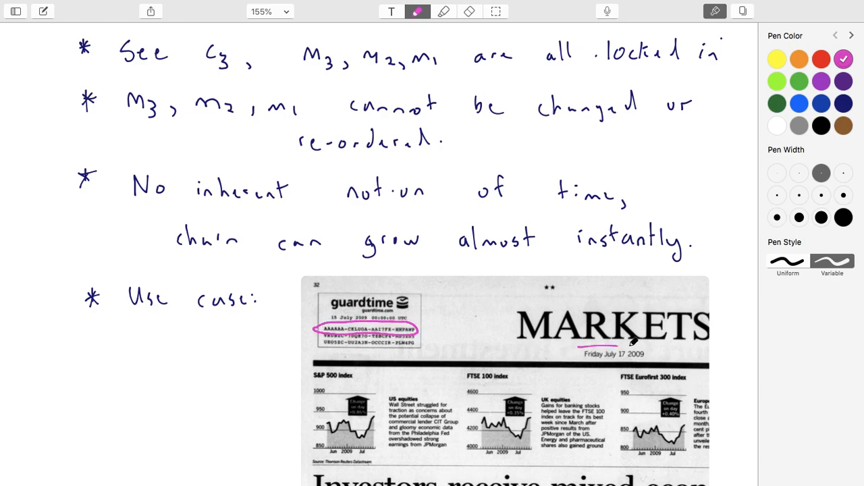
{"action": "left_click_drag", "start_coordinate": [580, 353], "coordinate": [645, 354]}
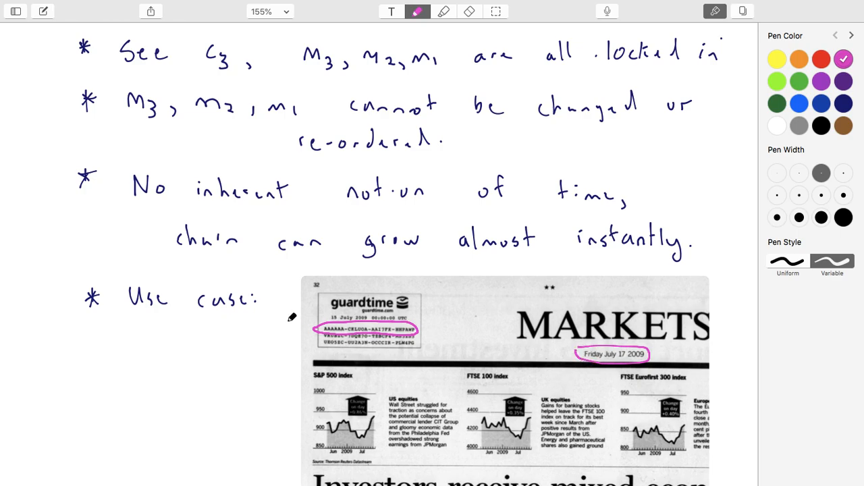
{"action": "left_click_drag", "start_coordinate": [310, 330], "coordinate": [218, 366]}
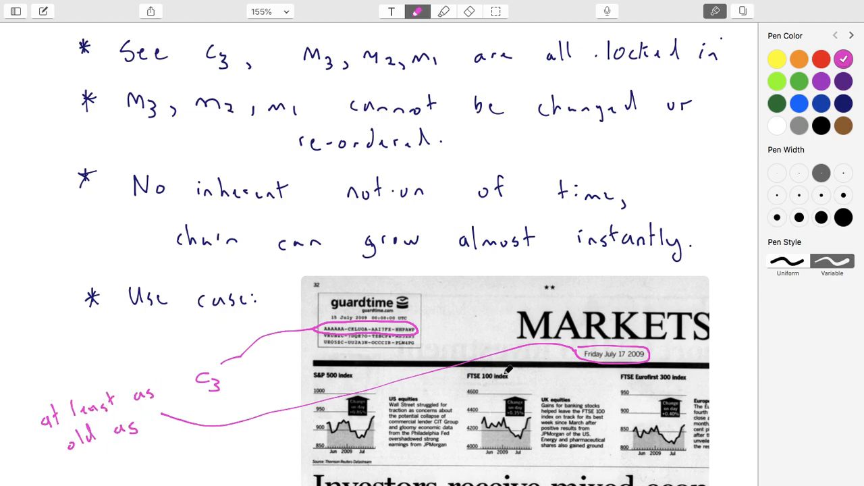
{"action": "mouse_move", "coordinate": [372, 358]}
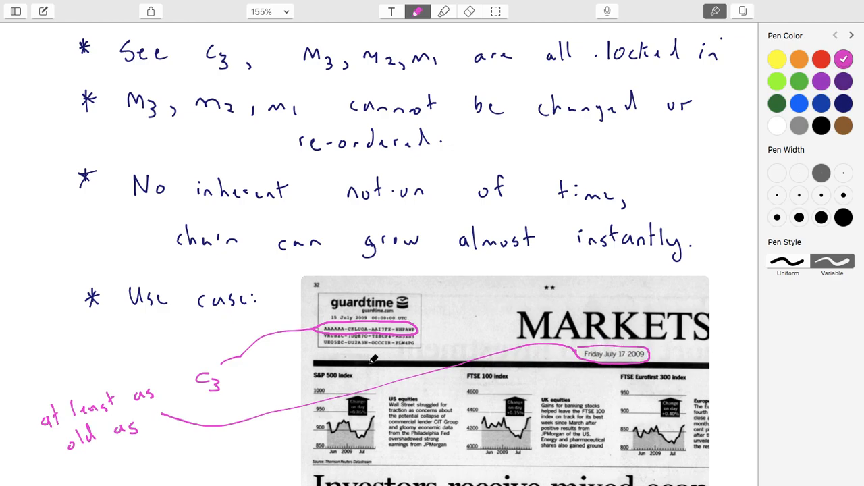